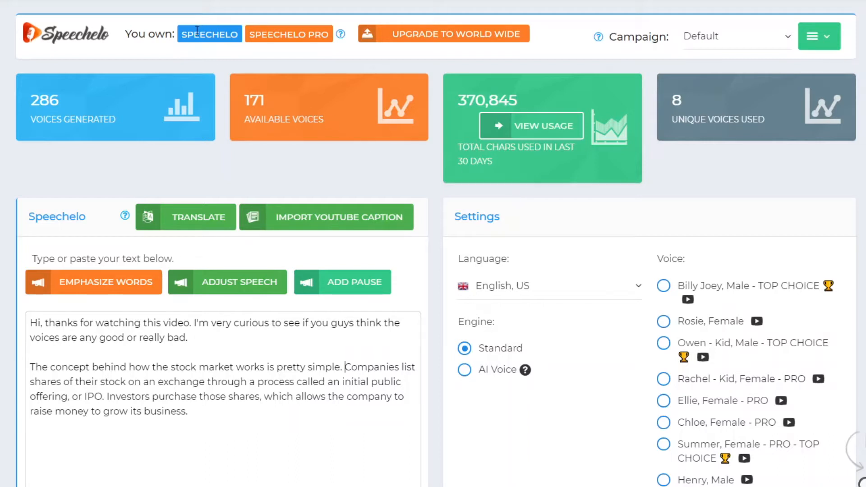
{"action": "mouse_move", "coordinate": [363, 211]}
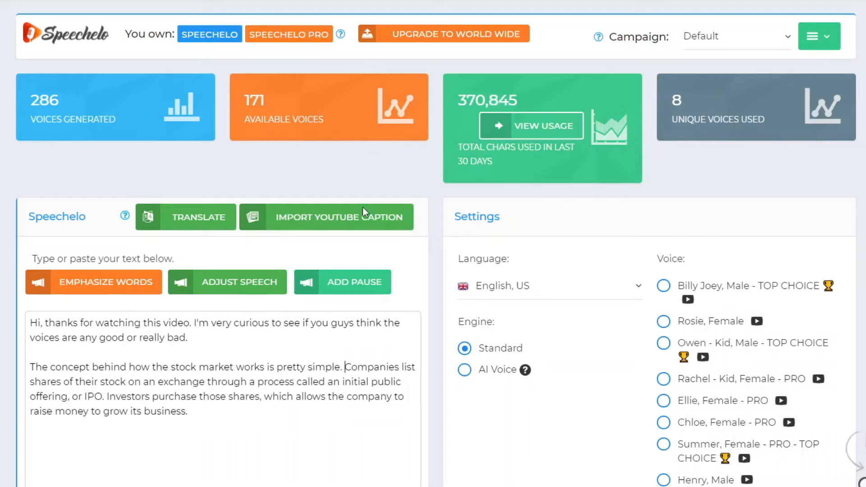
Scroll the sales page down to the pricing offer and the 23 other supported languages
{"action": "scroll", "scroll_direction": "down", "scroll_amount": 3}
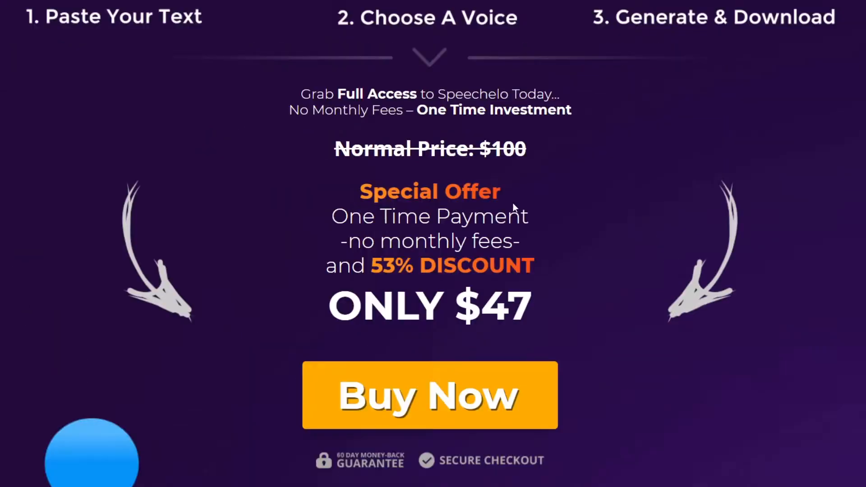
{"action": "mouse_move", "coordinate": [553, 254]}
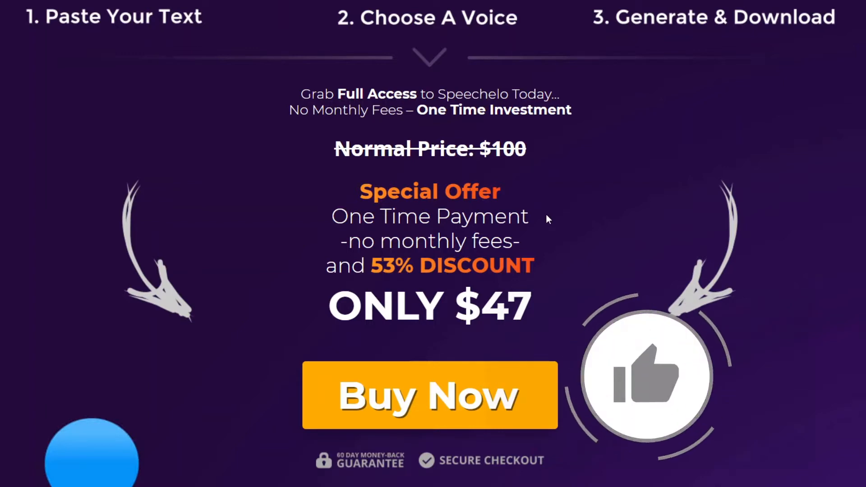
{"action": "scroll", "scroll_direction": "down", "scroll_amount": 3}
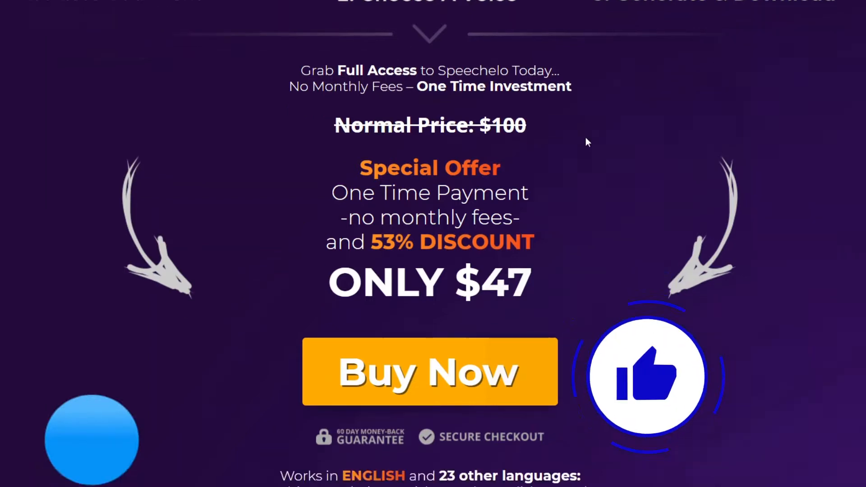
{"action": "scroll", "scroll_direction": "down", "scroll_amount": 3}
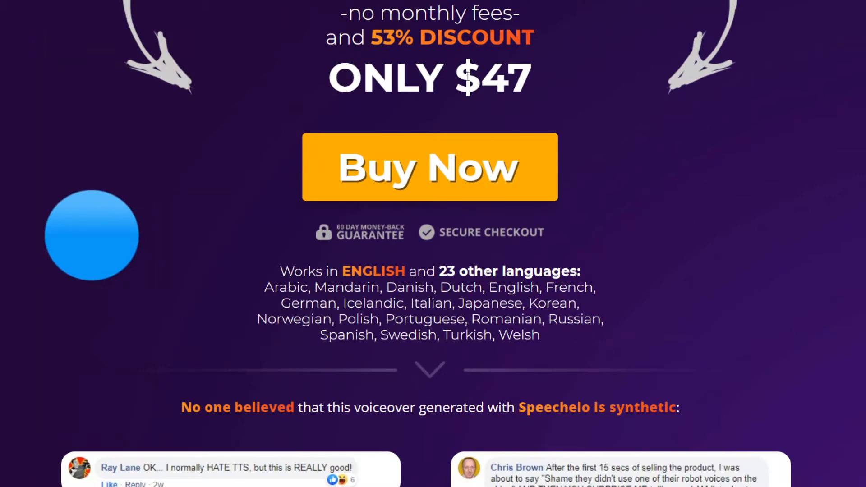
{"action": "scroll", "scroll_direction": "up", "scroll_amount": 3}
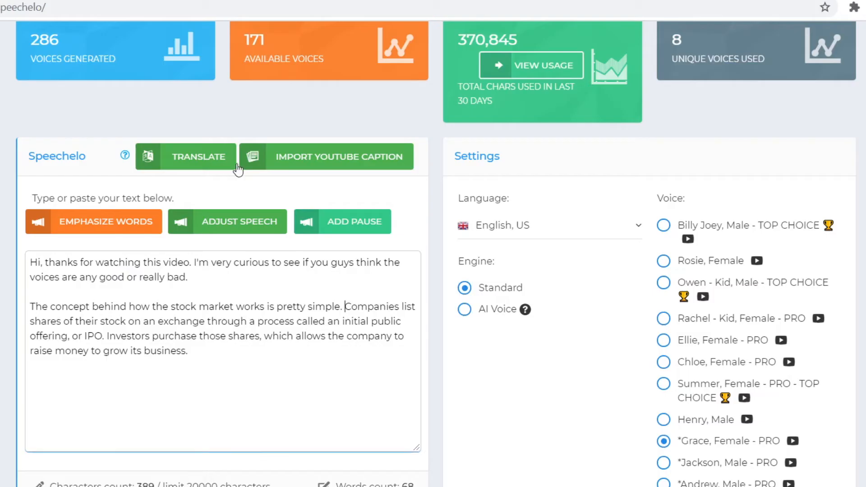
{"action": "mouse_move", "coordinate": [644, 390]}
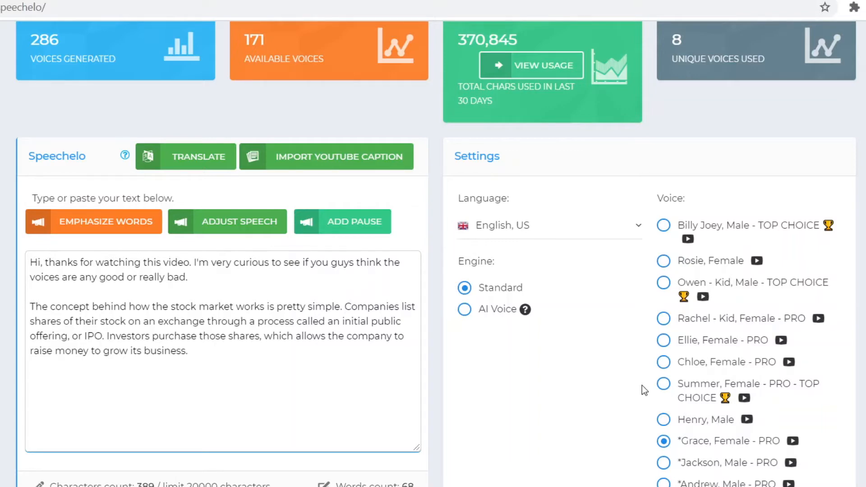
{"action": "mouse_move", "coordinate": [633, 391]}
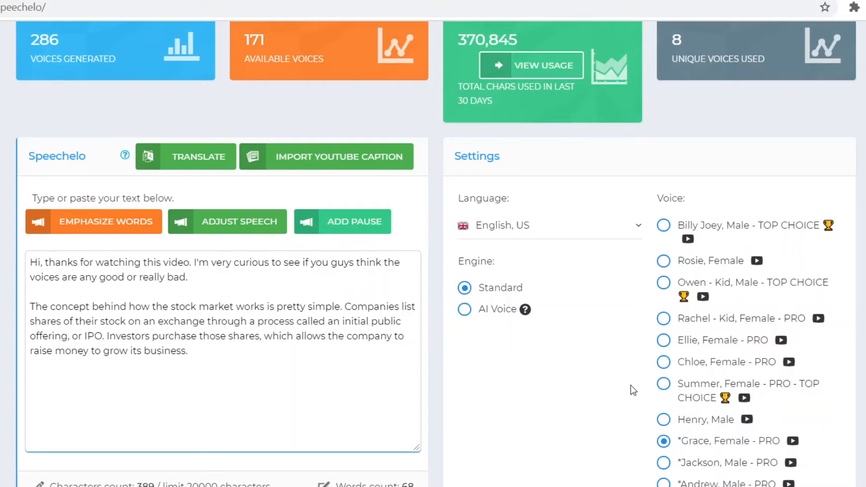
{"action": "scroll", "scroll_direction": "up", "scroll_amount": 3}
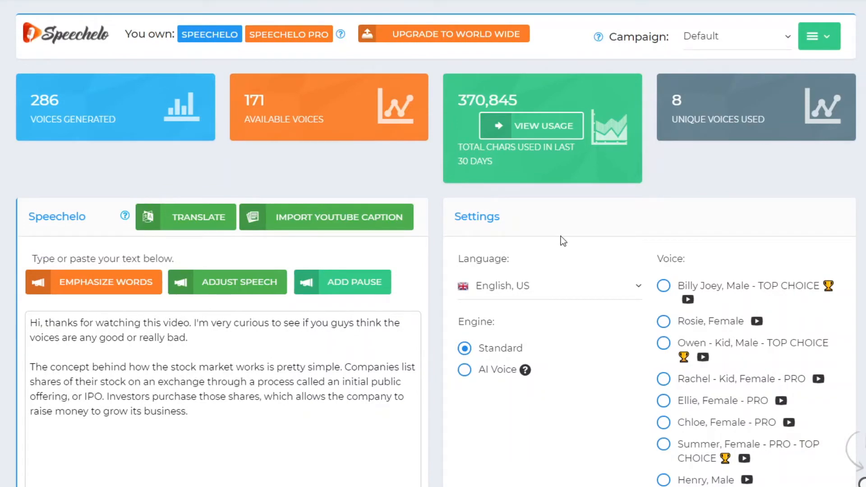
{"action": "left_click", "coordinate": [346, 366]}
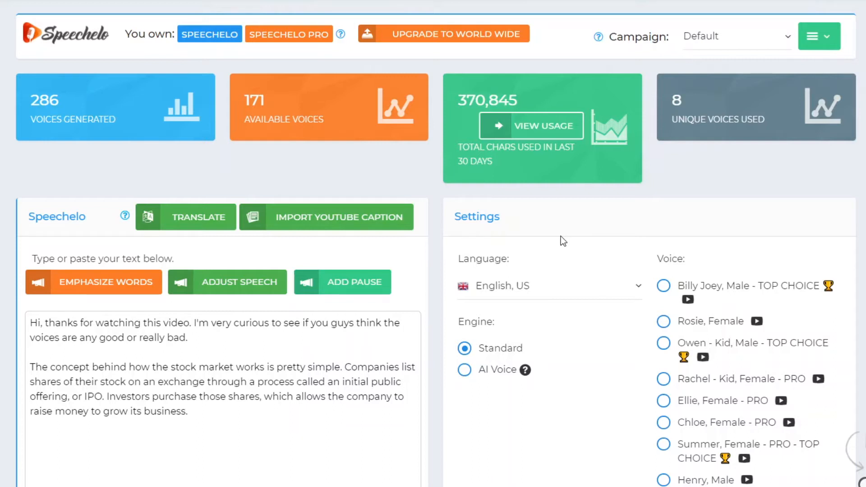
{"action": "mouse_move", "coordinate": [264, 79]}
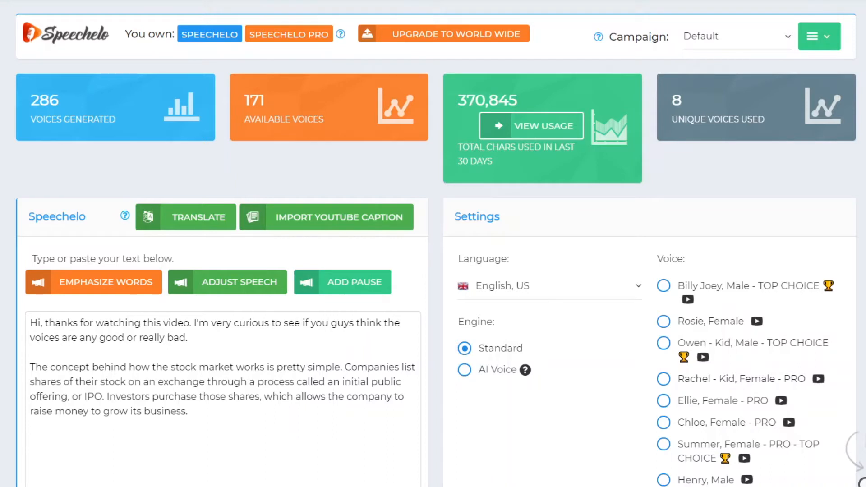
{"action": "mouse_move", "coordinate": [338, 241]}
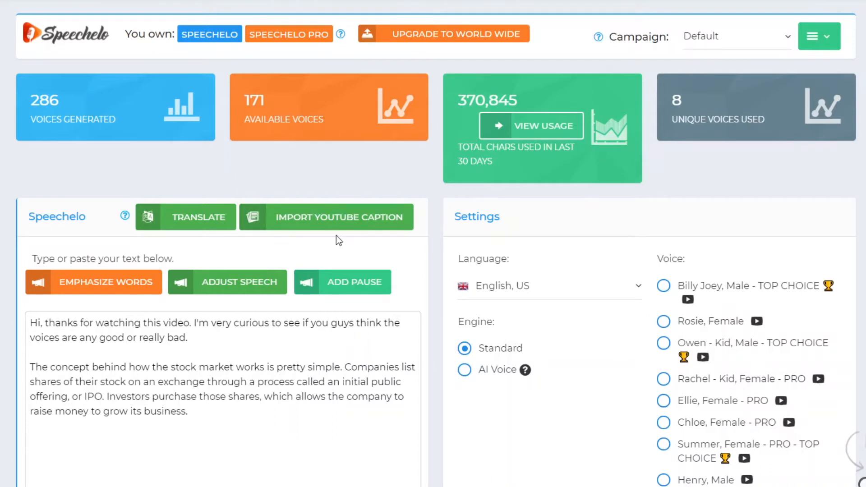
{"action": "mouse_move", "coordinate": [351, 234]}
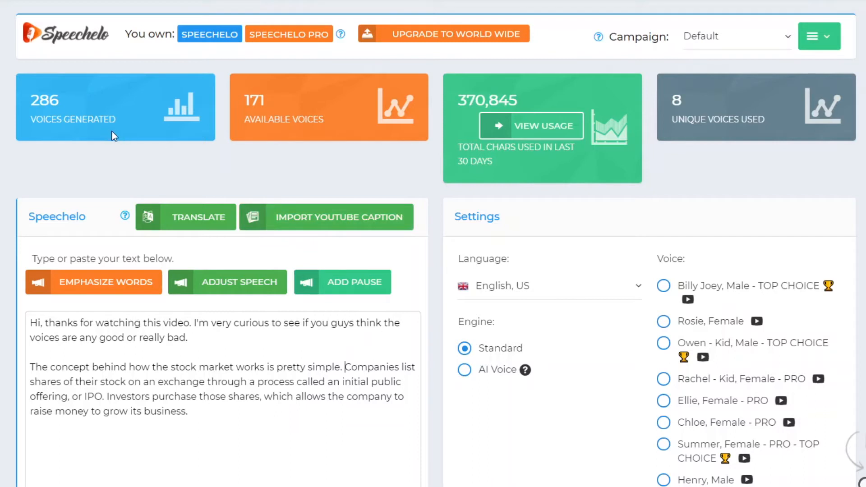
{"action": "mouse_move", "coordinate": [317, 118]}
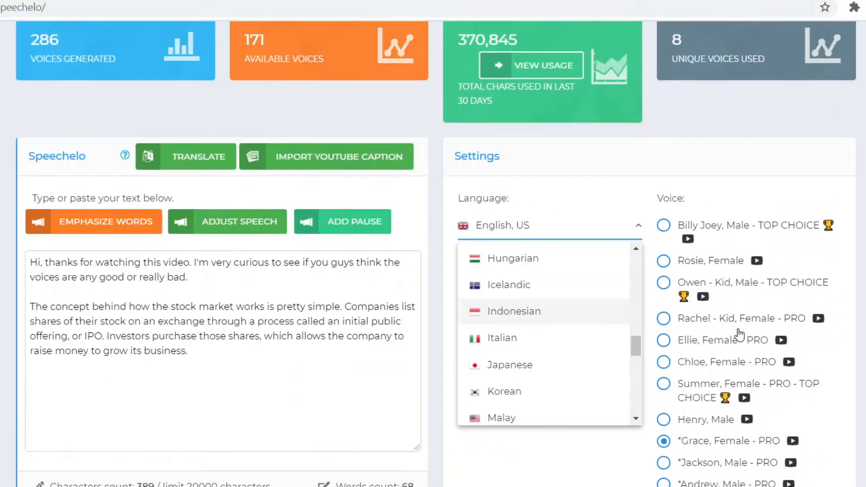
{"action": "mouse_move", "coordinate": [740, 355]}
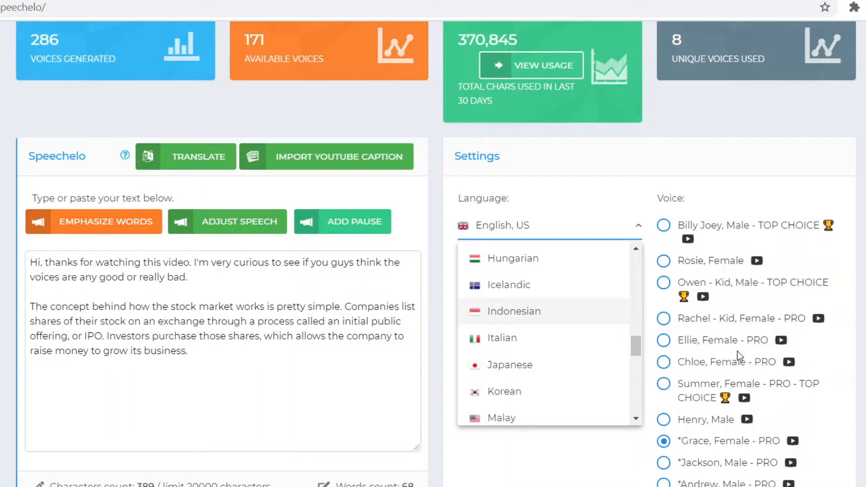
{"action": "mouse_move", "coordinate": [646, 207]}
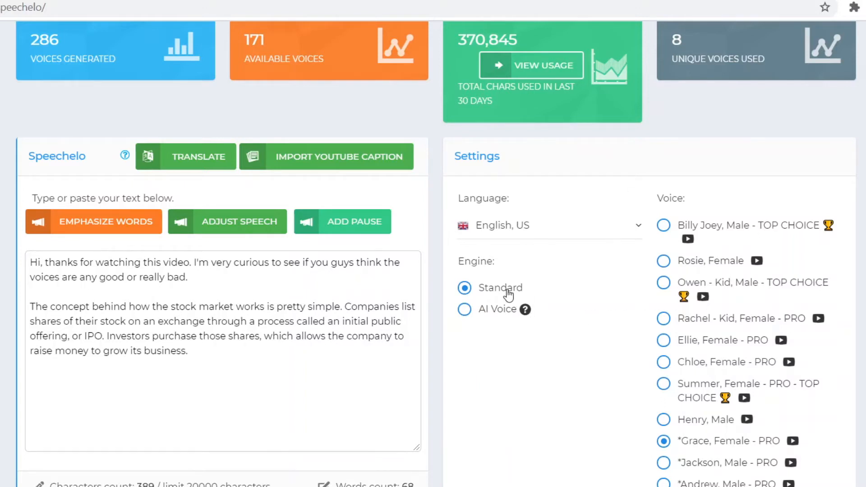
{"action": "mouse_move", "coordinate": [524, 404]}
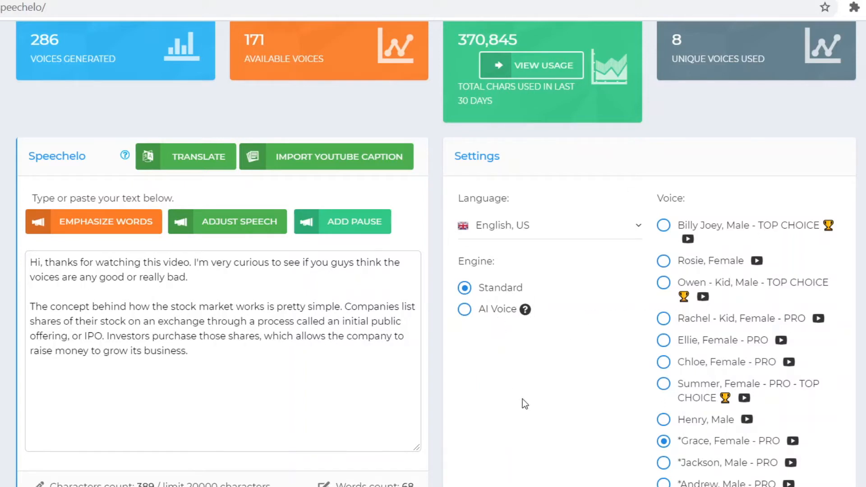
Scroll through the script area to find the sentence beginning with 'Companies'
{"action": "scroll", "scroll_direction": "down", "scroll_amount": 3}
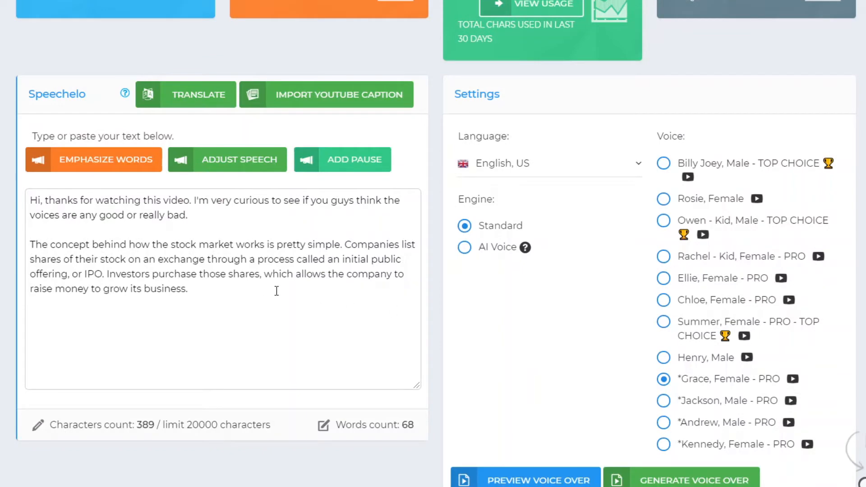
{"action": "scroll", "scroll_direction": "up", "scroll_amount": 3}
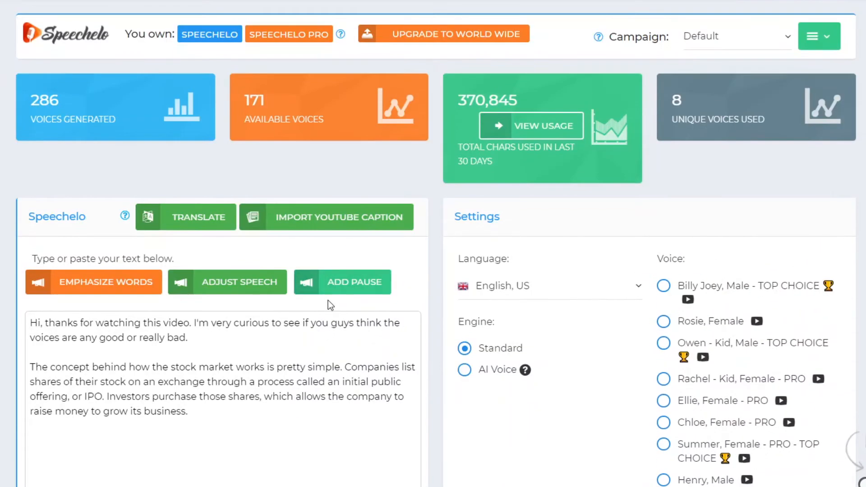
{"action": "scroll", "scroll_direction": "down", "scroll_amount": 3}
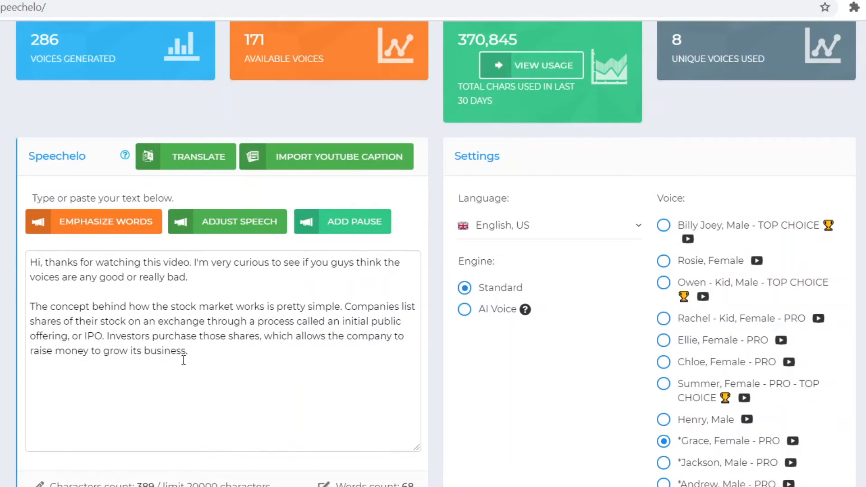
{"action": "mouse_move", "coordinate": [283, 315]}
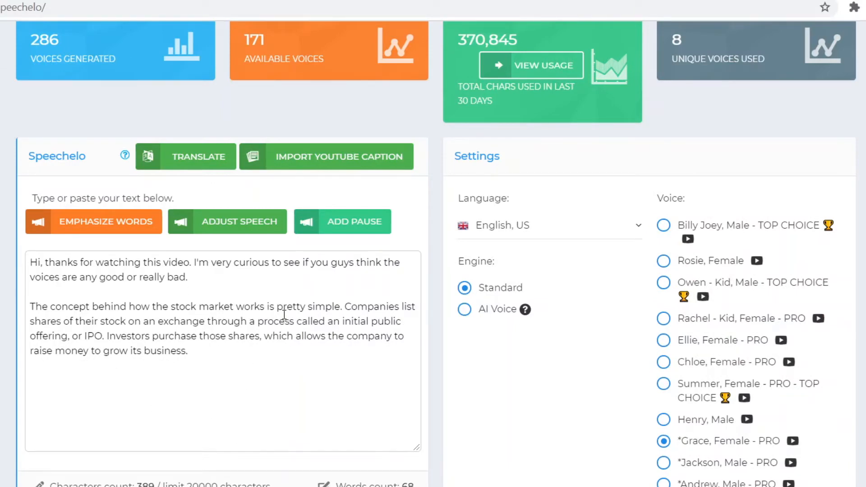
{"action": "mouse_move", "coordinate": [648, 354]}
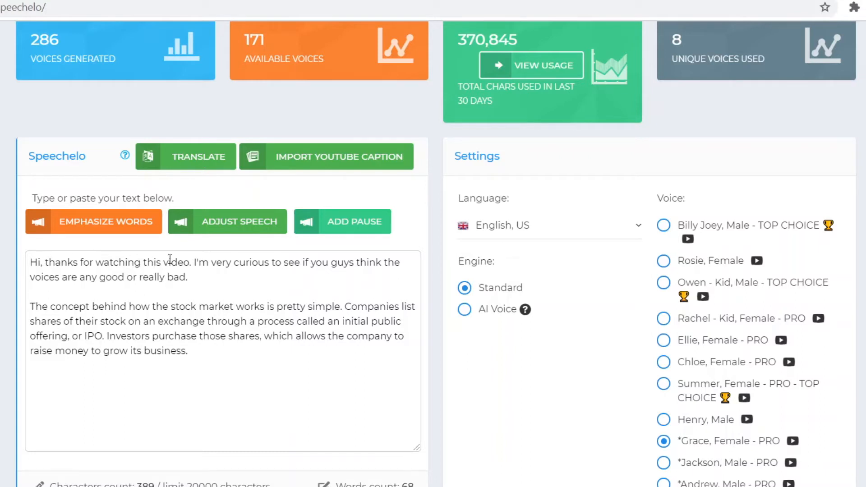
{"action": "mouse_move", "coordinate": [221, 276]}
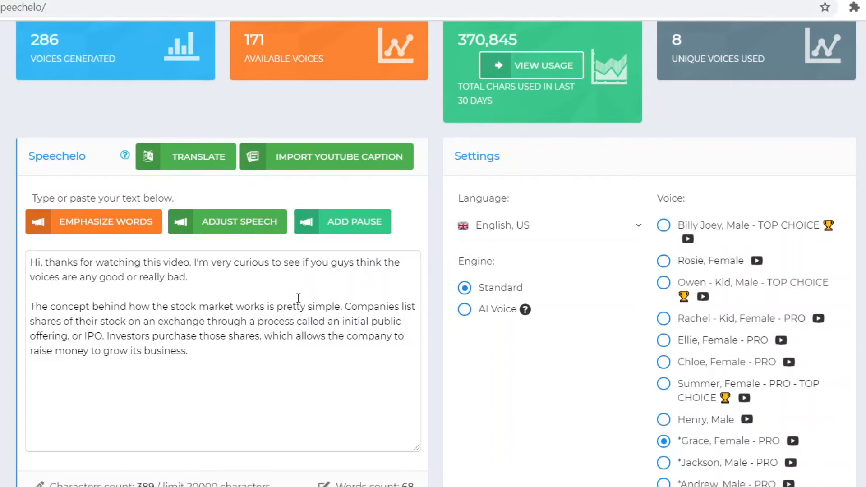
{"action": "mouse_move", "coordinate": [221, 331]}
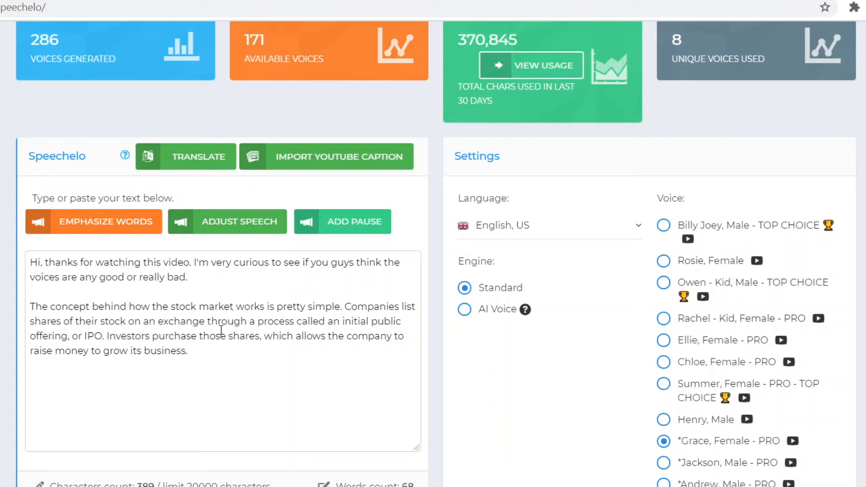
{"action": "mouse_move", "coordinate": [340, 347]}
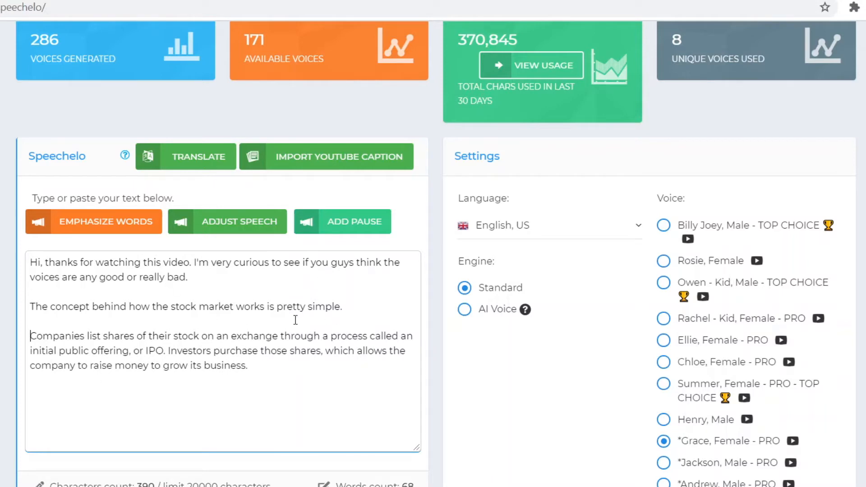
Break the script into five sentence paragraphs separated by blank lines
{"action": "key", "text": "Backspace"}
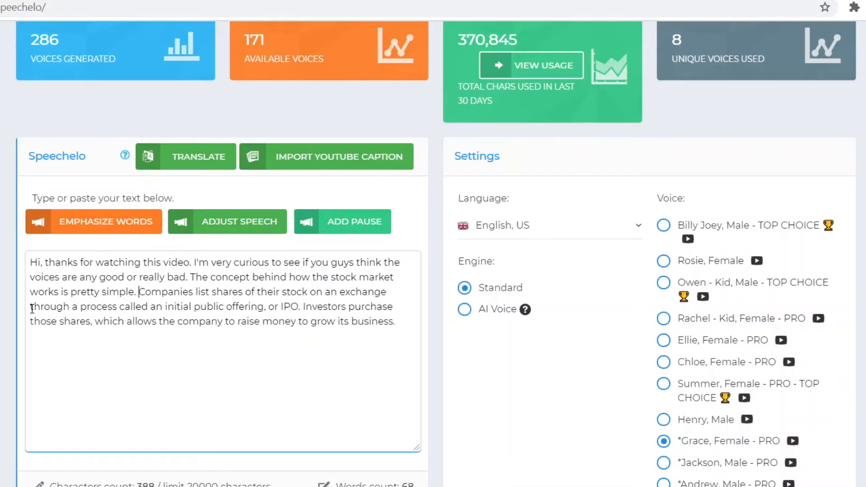
{"action": "mouse_move", "coordinate": [402, 307]}
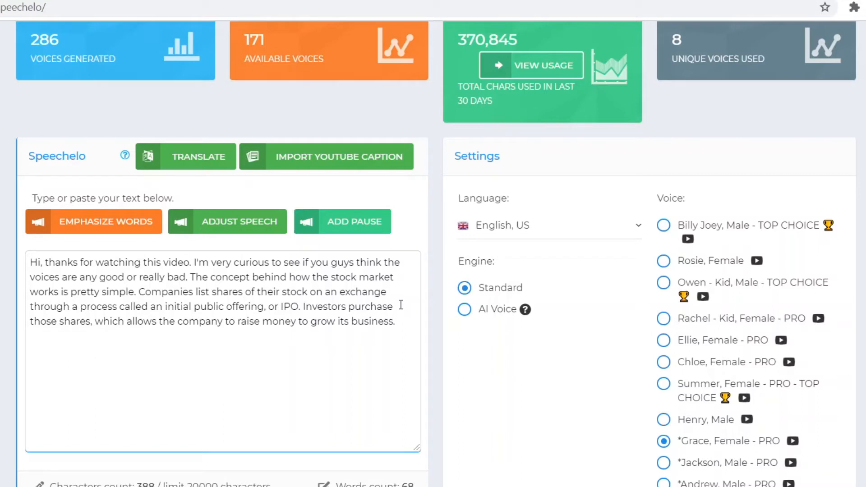
{"action": "mouse_move", "coordinate": [218, 268]}
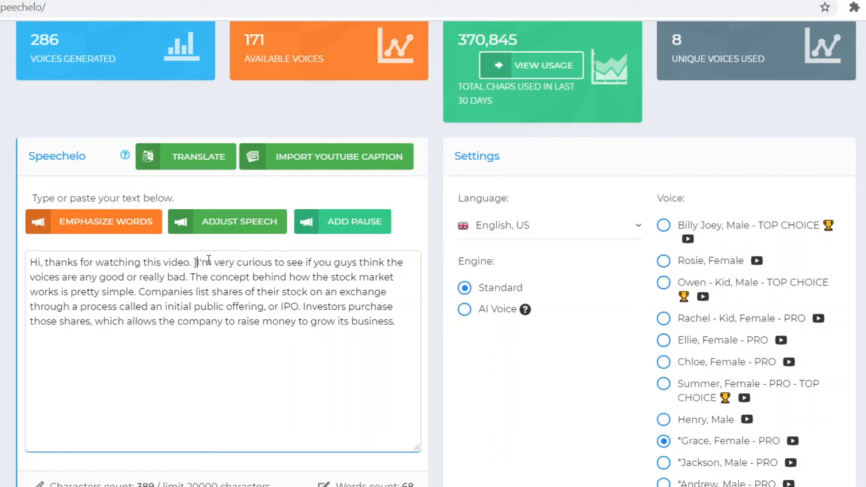
{"action": "key", "text": "Enter"}
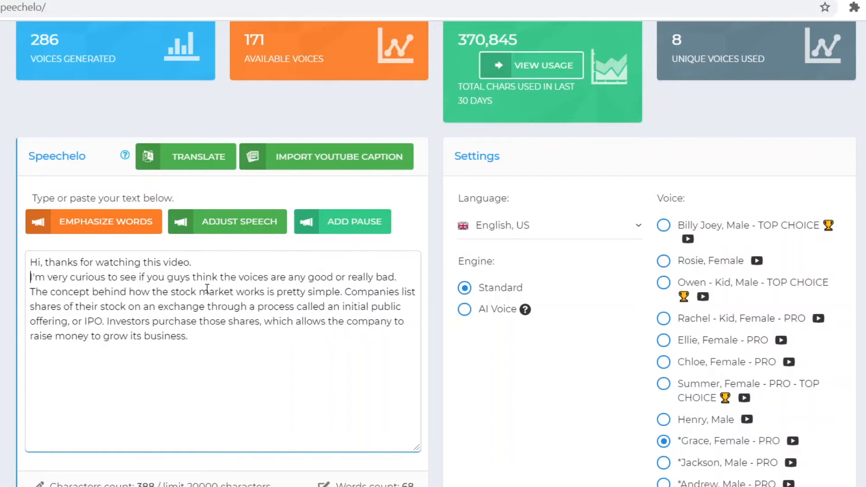
{"action": "key", "text": "Enter"}
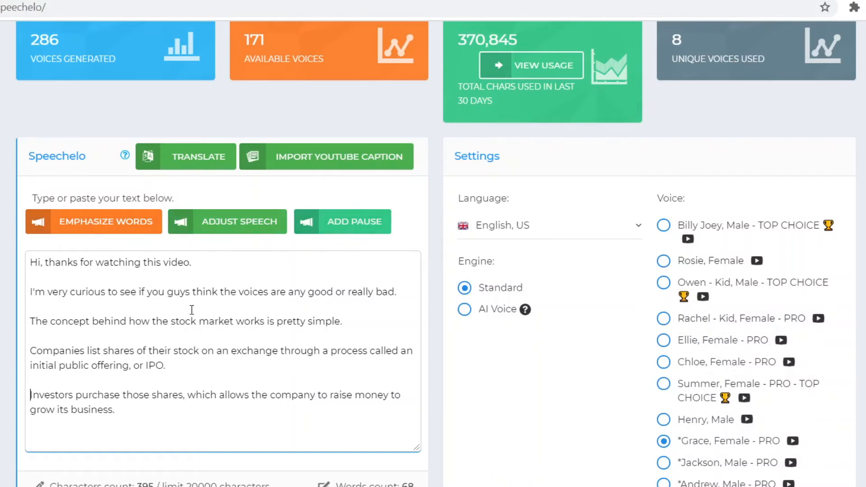
{"action": "mouse_move", "coordinate": [64, 275]}
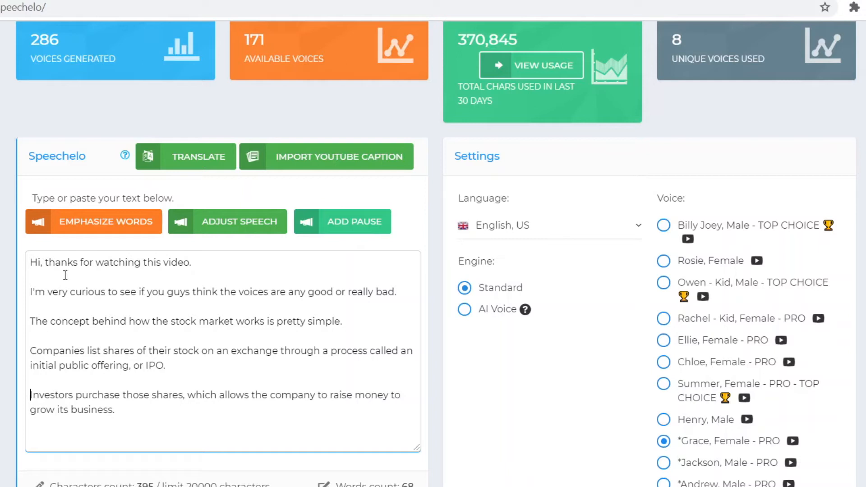
{"action": "mouse_move", "coordinate": [234, 399]}
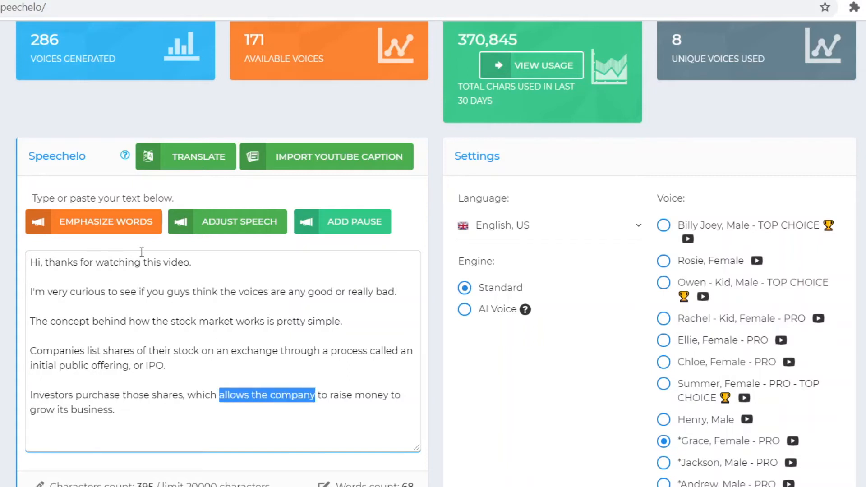
Emphasize 'allows the company', then delete the inserted emphasis tags again
{"action": "left_click", "coordinate": [93, 221]}
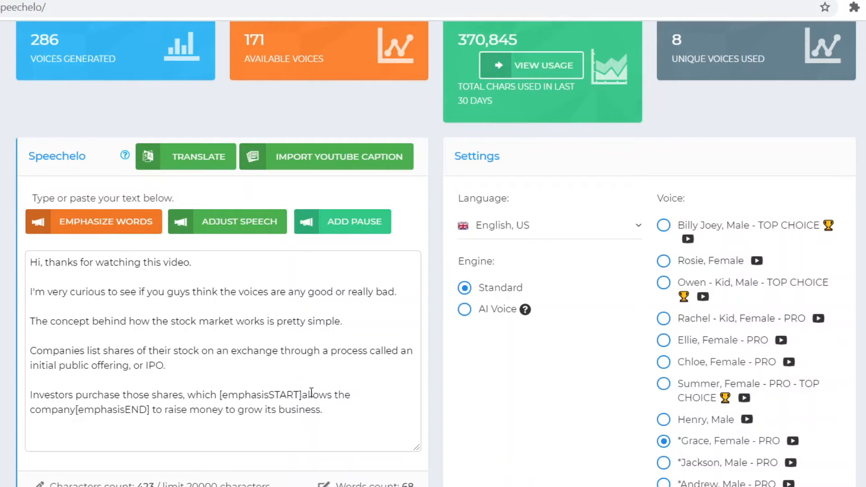
{"action": "mouse_move", "coordinate": [339, 393]}
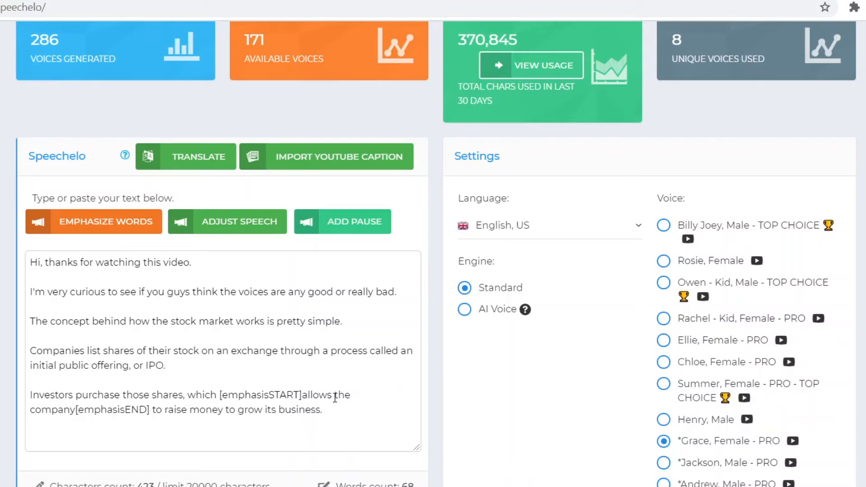
{"action": "mouse_move", "coordinate": [336, 378]}
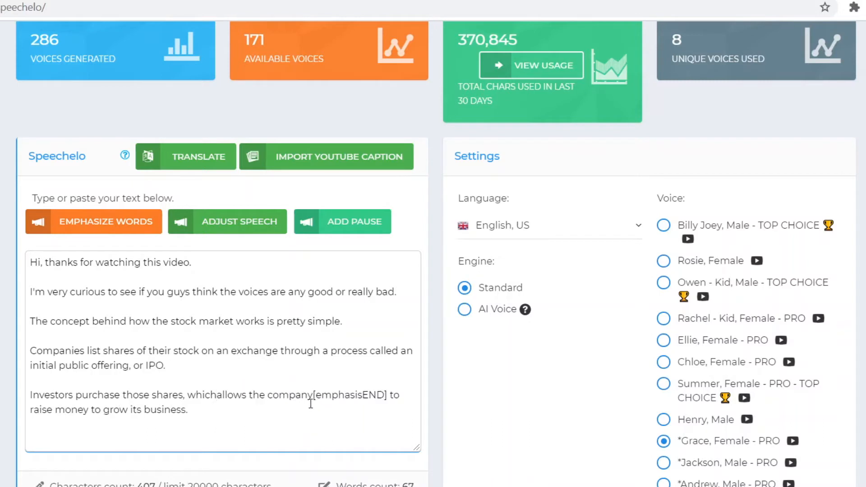
{"action": "double_click", "coordinate": [349, 395]}
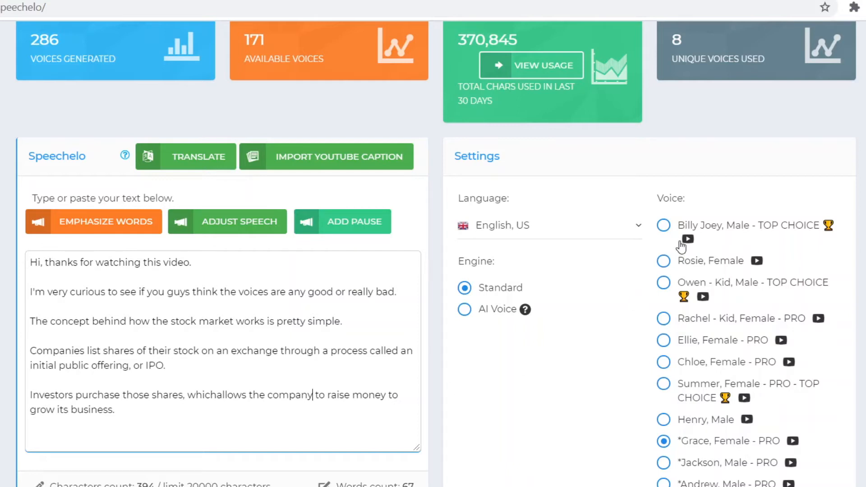
{"action": "mouse_move", "coordinate": [726, 242]}
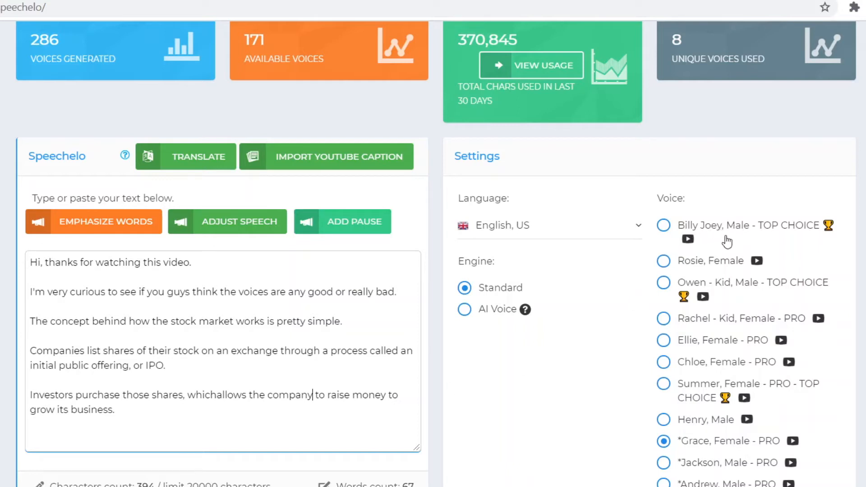
Select Billy Joey, Male - TOP CHOICE as the script's voice
{"action": "left_click", "coordinate": [663, 226]}
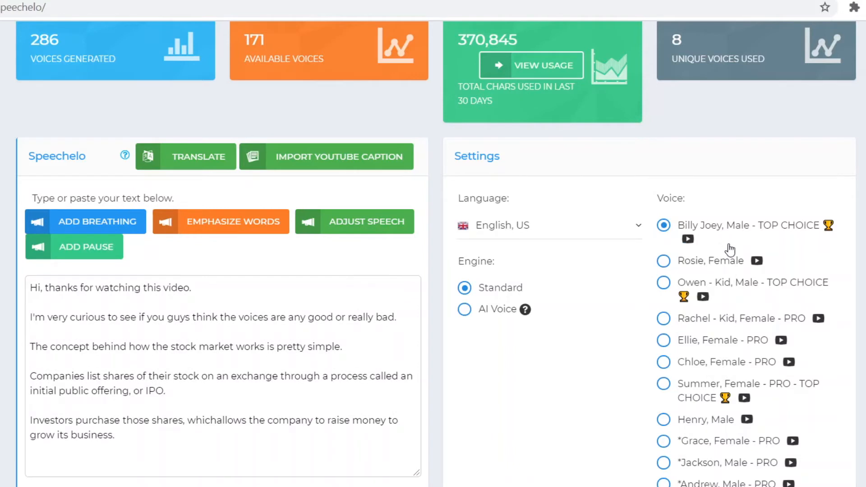
{"action": "mouse_move", "coordinate": [724, 251]}
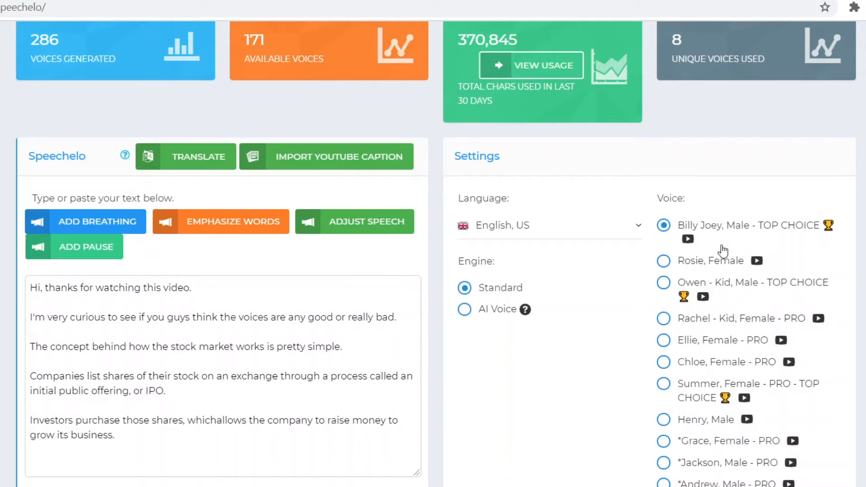
{"action": "mouse_move", "coordinate": [727, 234]}
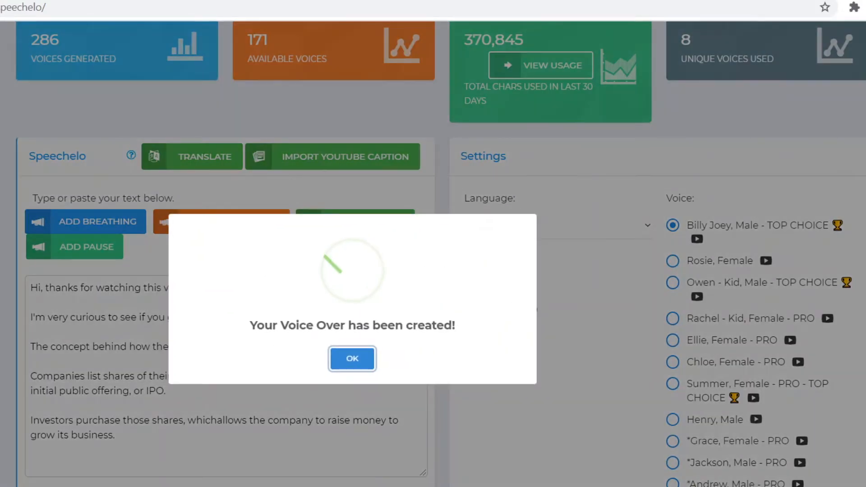
Confirm the Billy Joey voice-over creation and move to the Andrew, Male - PRO voice
{"action": "left_click", "coordinate": [352, 358]}
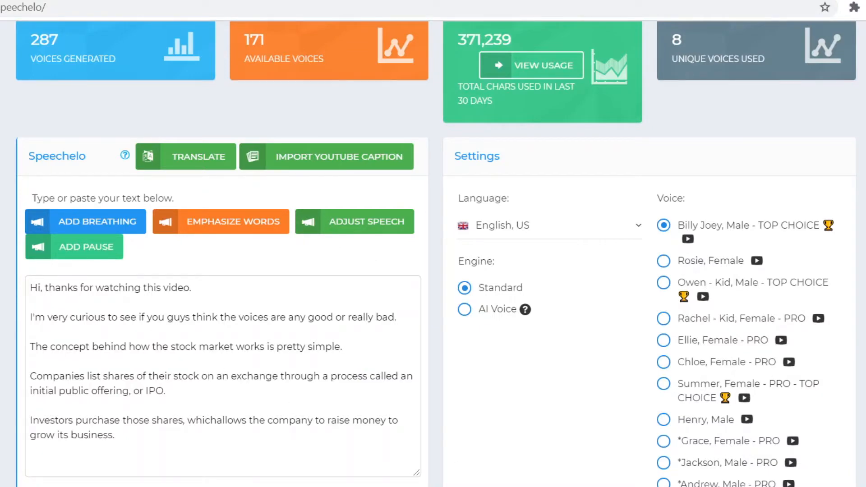
{"action": "scroll", "scroll_direction": "down", "scroll_amount": 3}
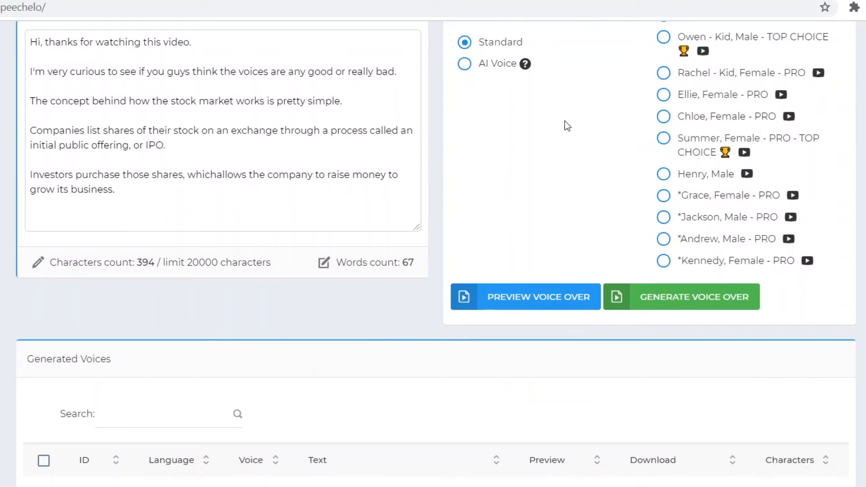
{"action": "mouse_move", "coordinate": [586, 242]}
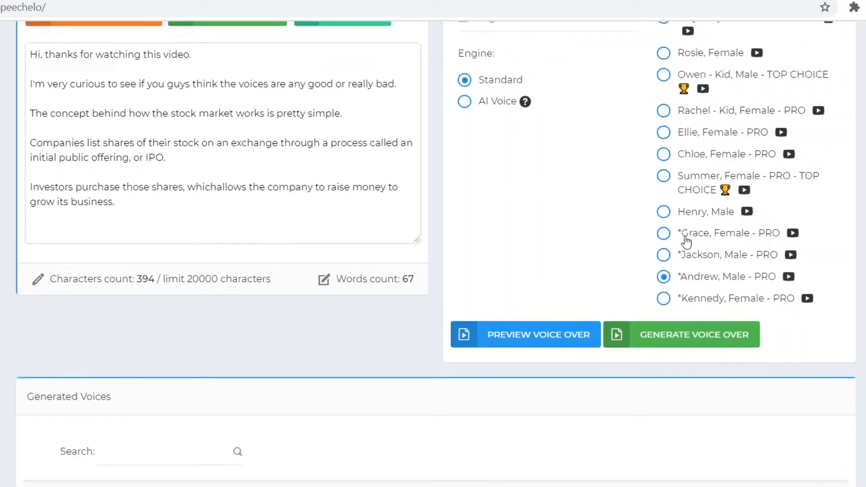
{"action": "scroll", "scroll_direction": "up", "scroll_amount": 3}
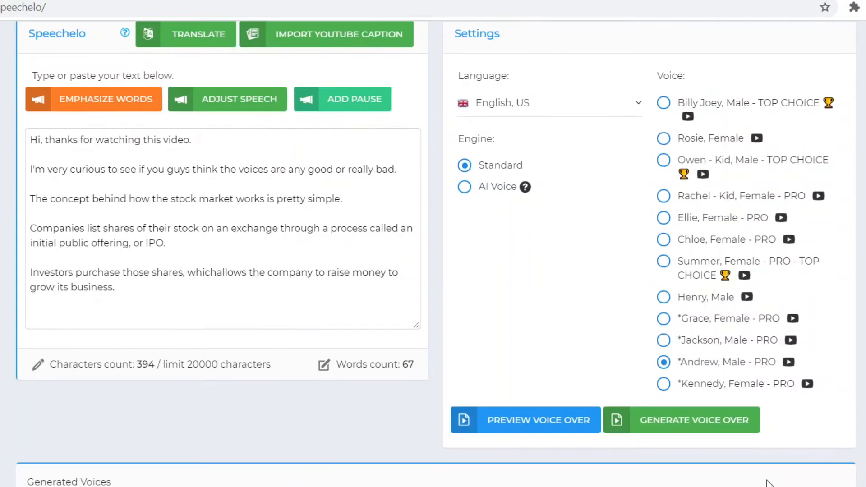
Generate the Andrew voice-over and open link options on its Download button
{"action": "left_click", "coordinate": [693, 420]}
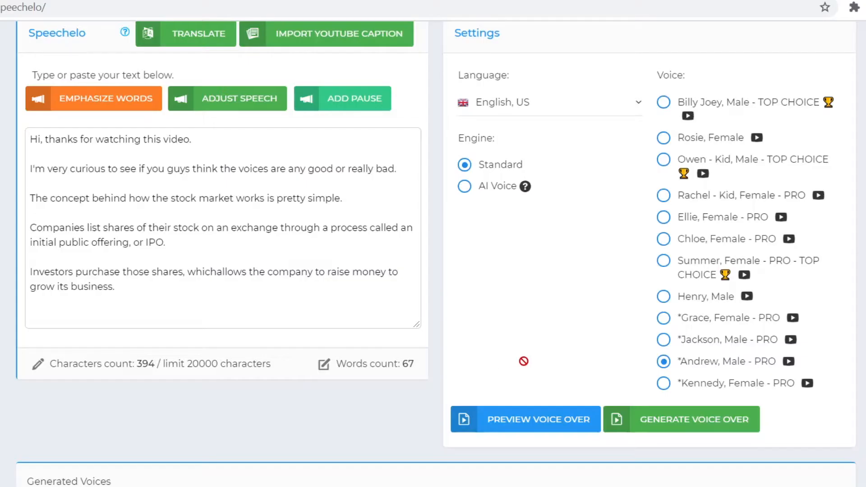
{"action": "right_click", "coordinate": [682, 382]}
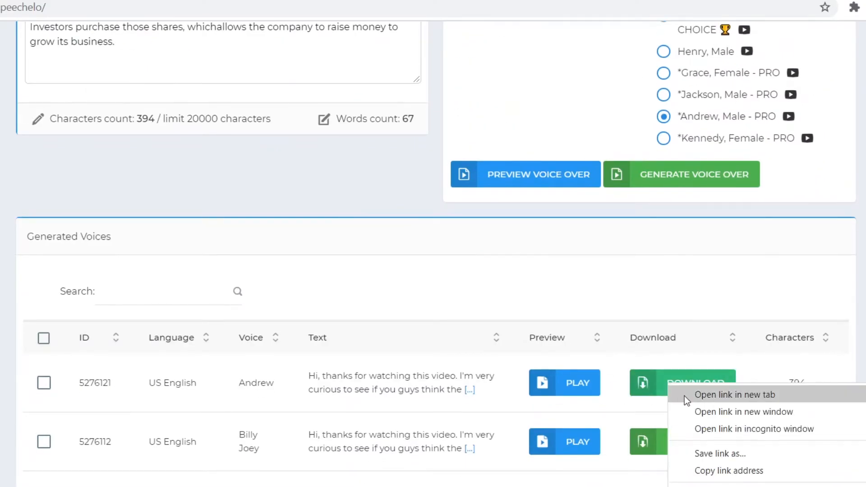
{"action": "scroll", "scroll_direction": "up", "scroll_amount": 3}
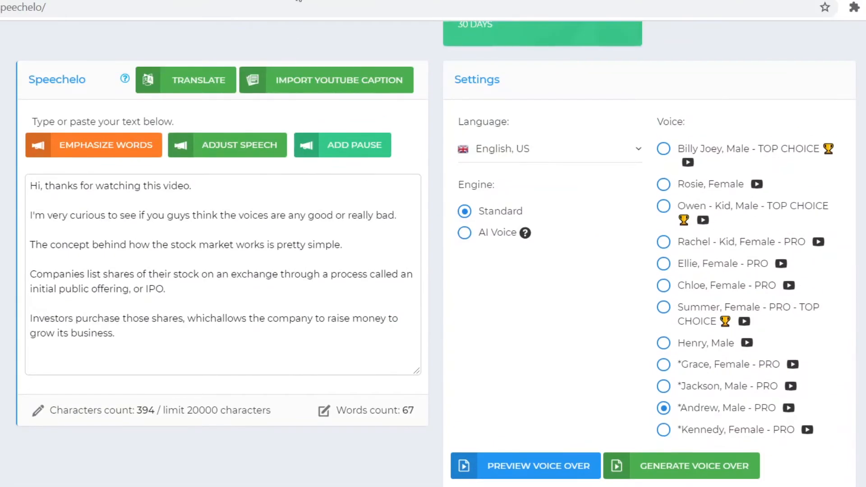
{"action": "left_click", "coordinate": [539, 465]}
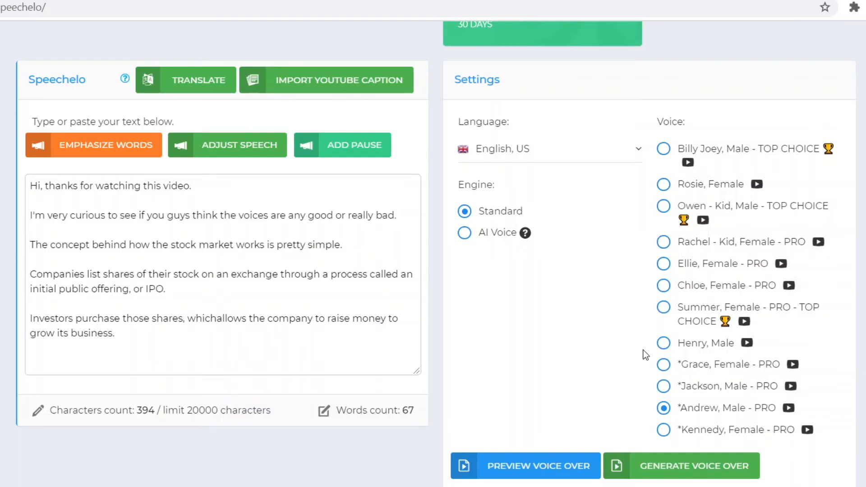
{"action": "mouse_move", "coordinate": [709, 366]}
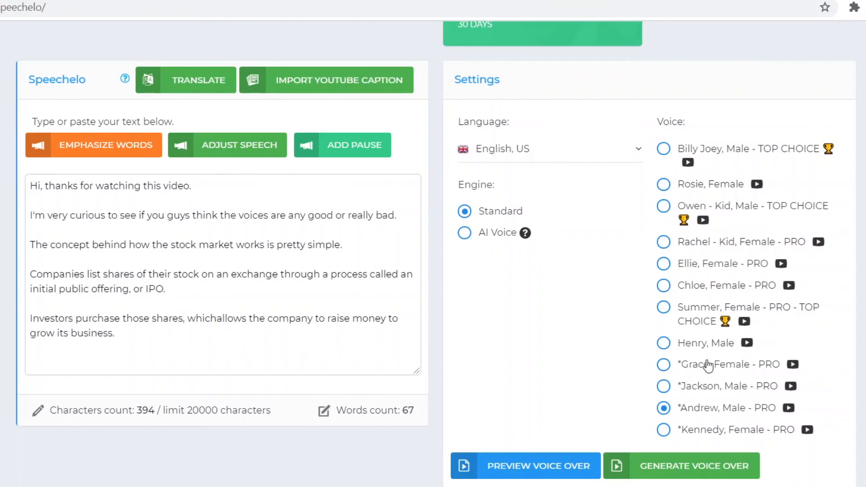
{"action": "left_click", "coordinate": [664, 364]}
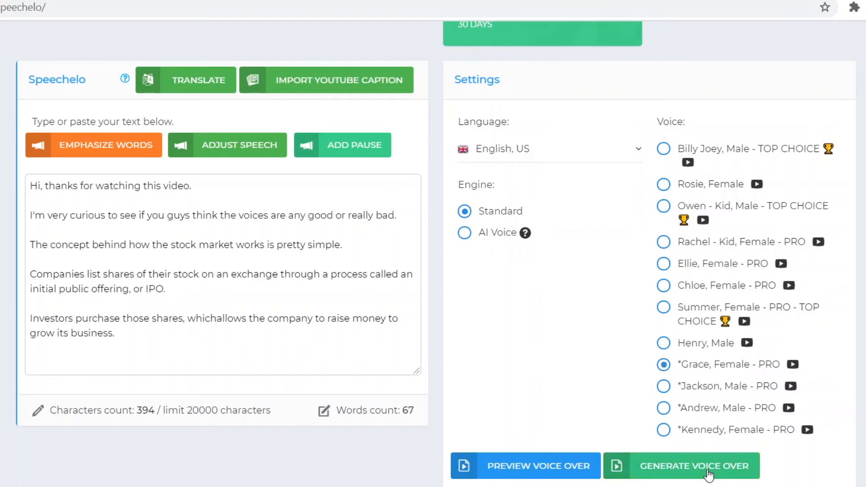
{"action": "left_click", "coordinate": [695, 465]}
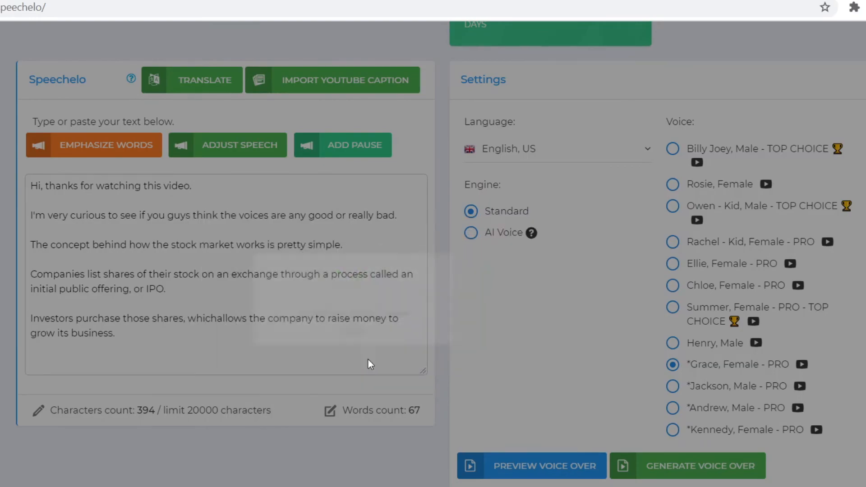
{"action": "left_click", "coordinate": [662, 185]}
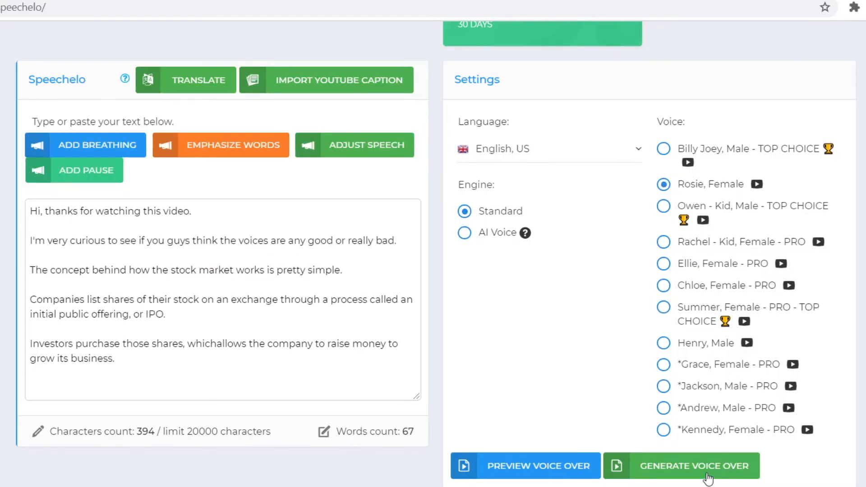
{"action": "left_click", "coordinate": [695, 466]}
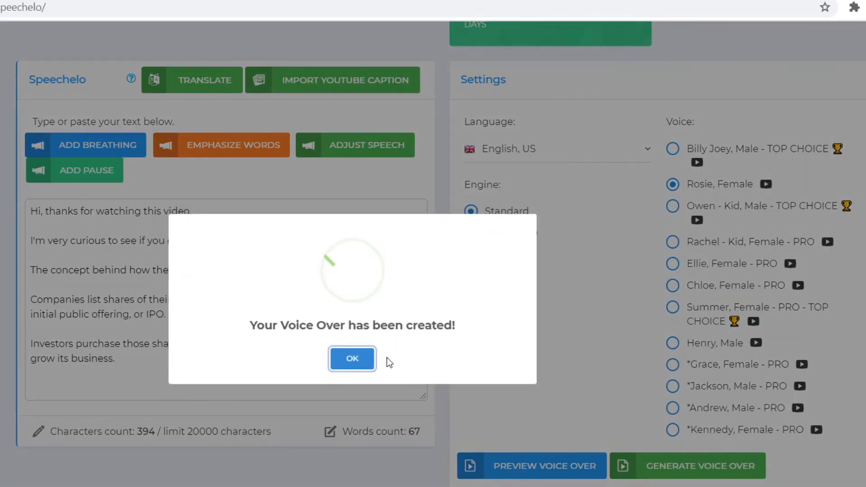
{"action": "left_click", "coordinate": [352, 359]}
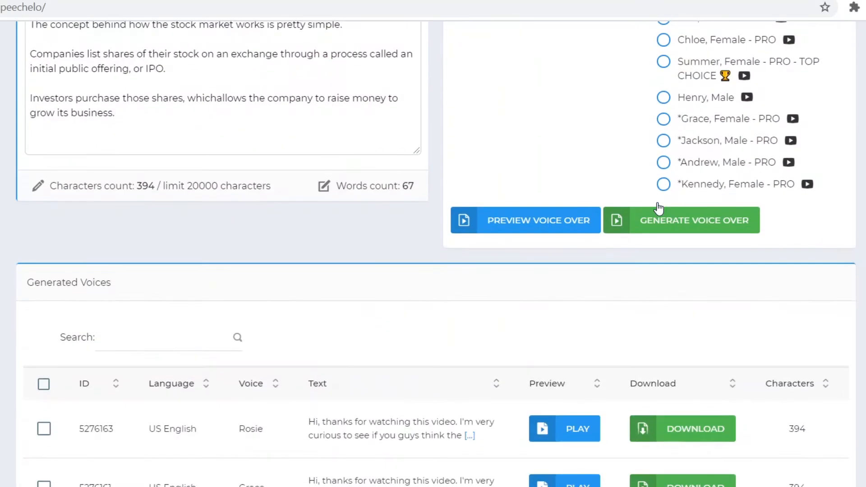
{"action": "mouse_move", "coordinate": [735, 302]}
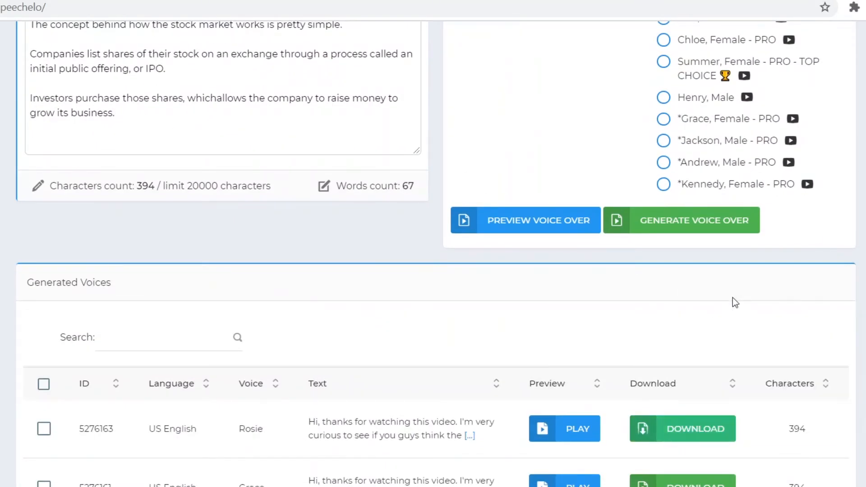
{"action": "mouse_move", "coordinate": [742, 371]}
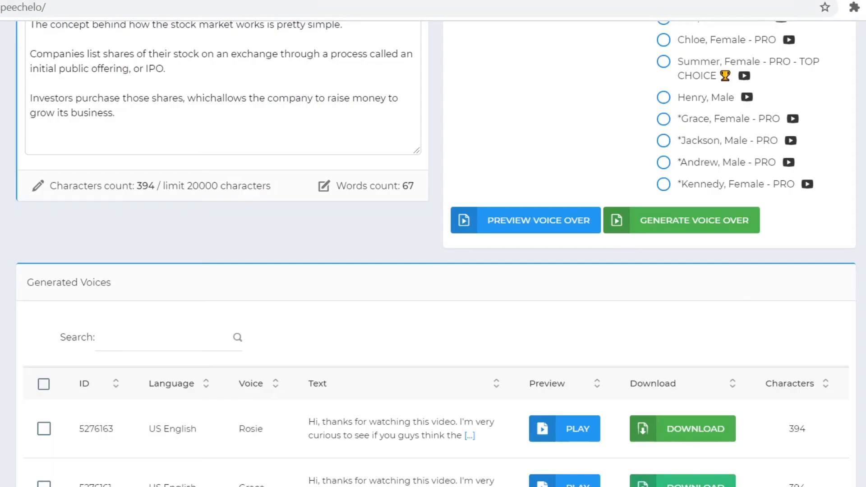
{"action": "scroll", "scroll_direction": "up", "scroll_amount": 3}
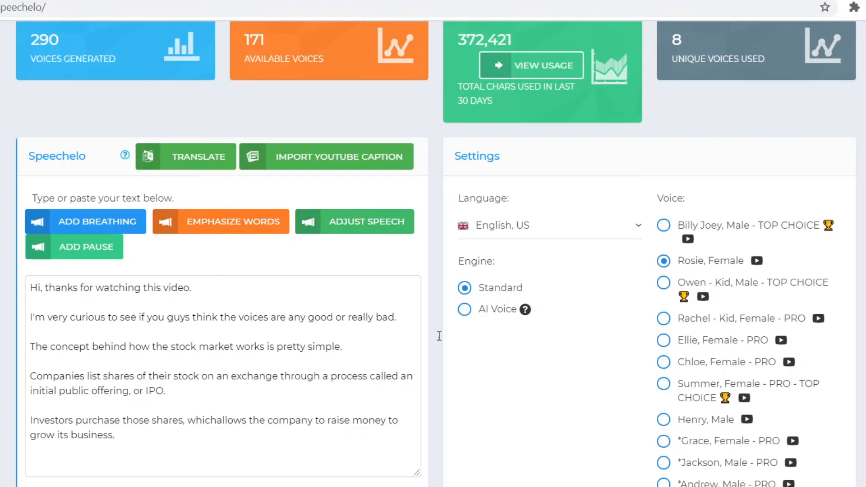
{"action": "mouse_move", "coordinate": [497, 417]}
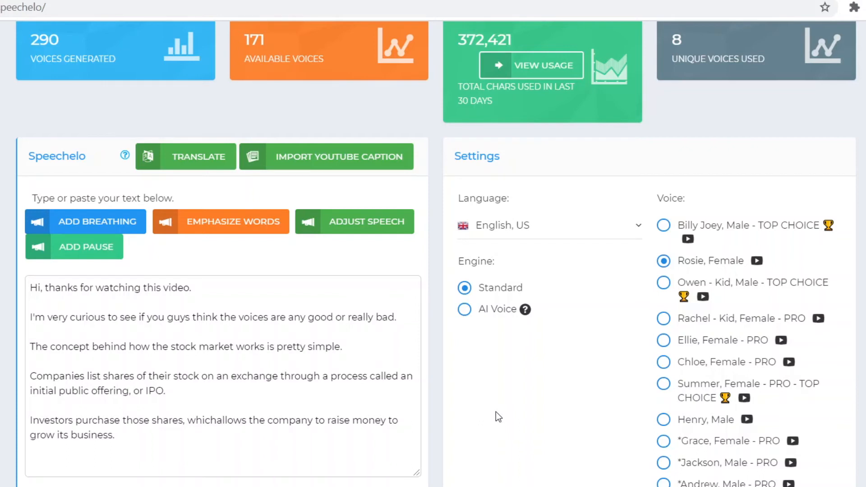
{"action": "mouse_move", "coordinate": [696, 318]}
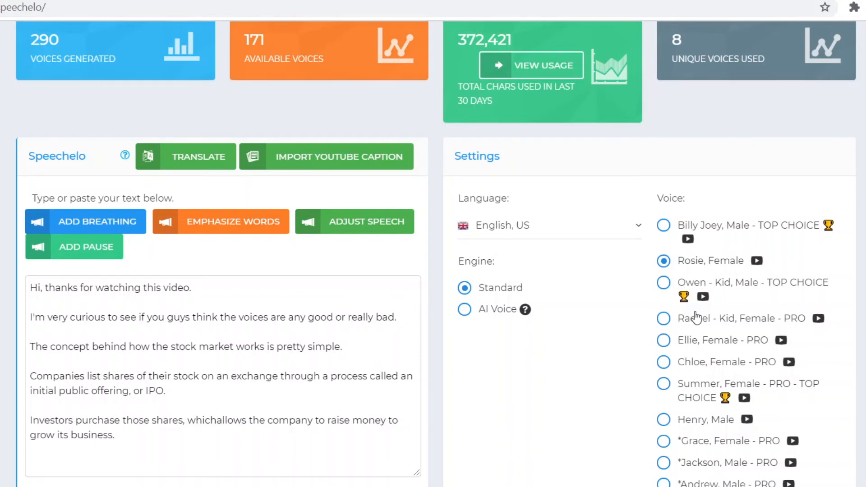
{"action": "mouse_move", "coordinate": [742, 453]}
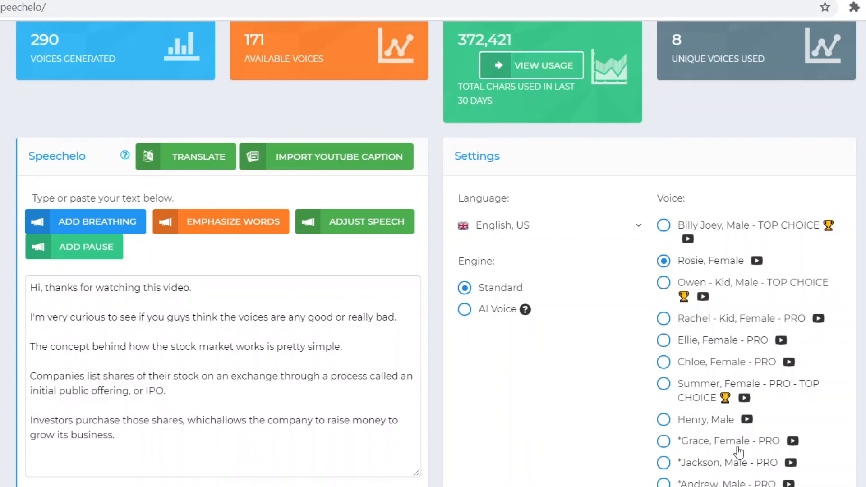
{"action": "mouse_move", "coordinate": [244, 365]}
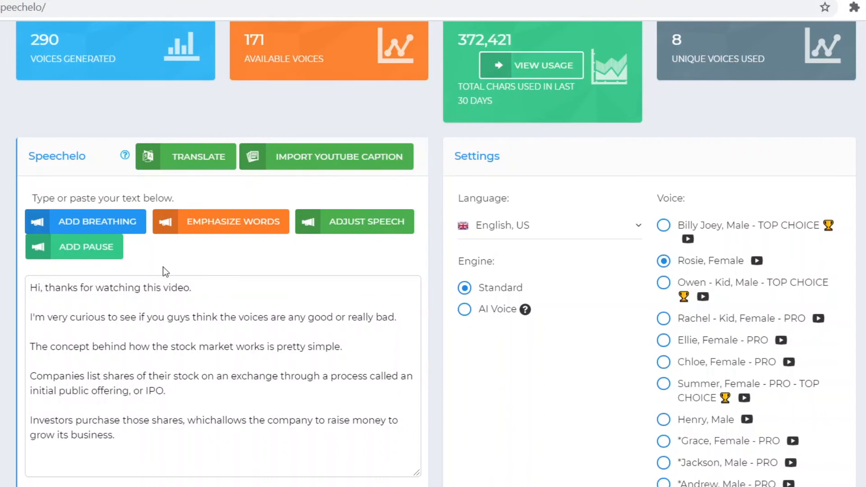
{"action": "mouse_move", "coordinate": [198, 231]}
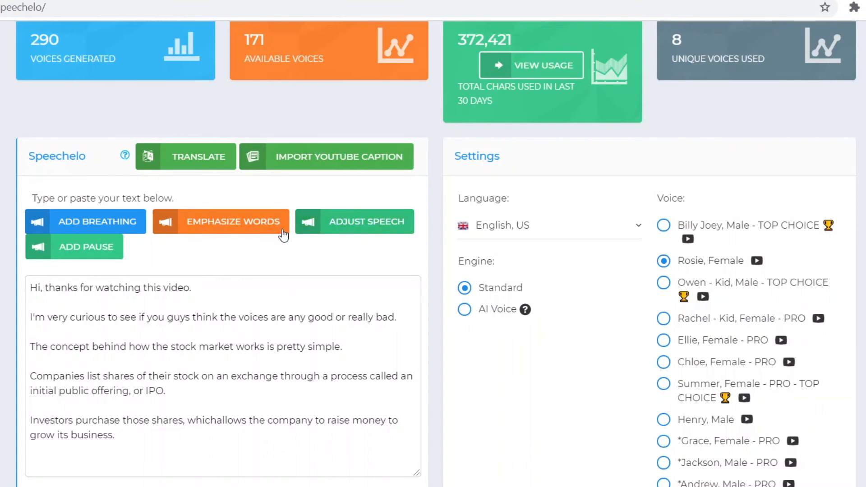
{"action": "mouse_move", "coordinate": [209, 209]}
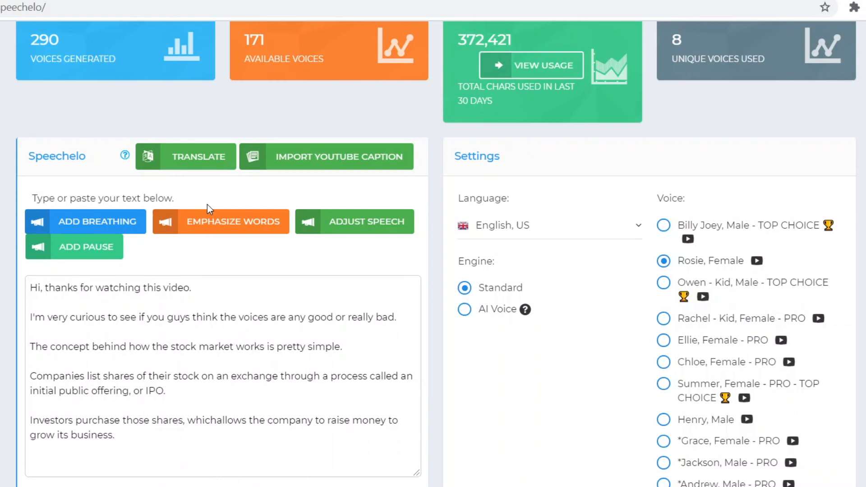
{"action": "mouse_move", "coordinate": [650, 301]}
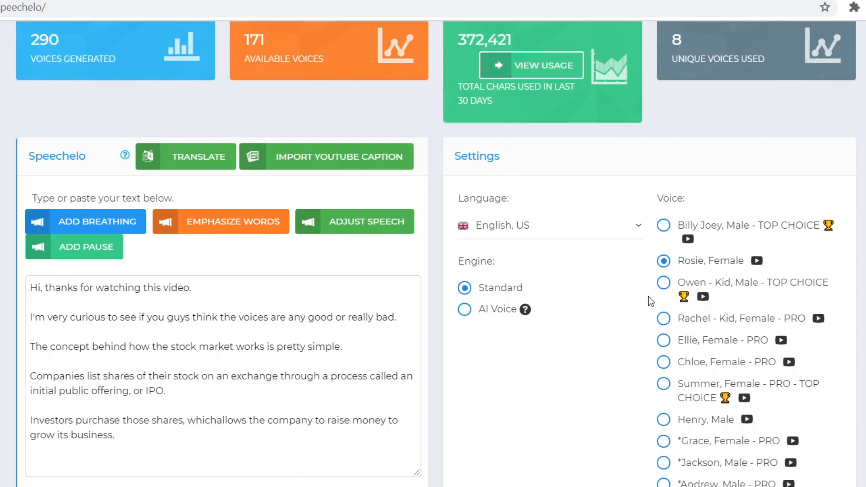
Open the Language dropdown and browse from Arabic down to Spanish and Swedish
{"action": "left_click", "coordinate": [547, 225]}
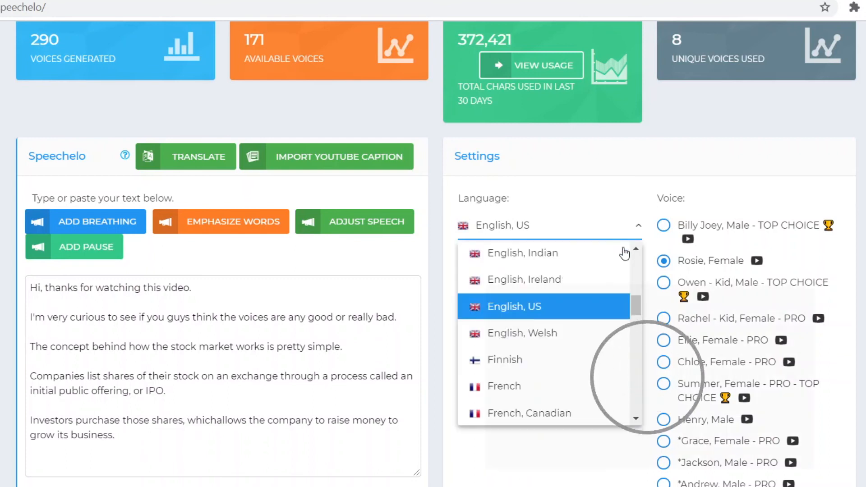
{"action": "scroll", "scroll_direction": "up", "scroll_amount": 3}
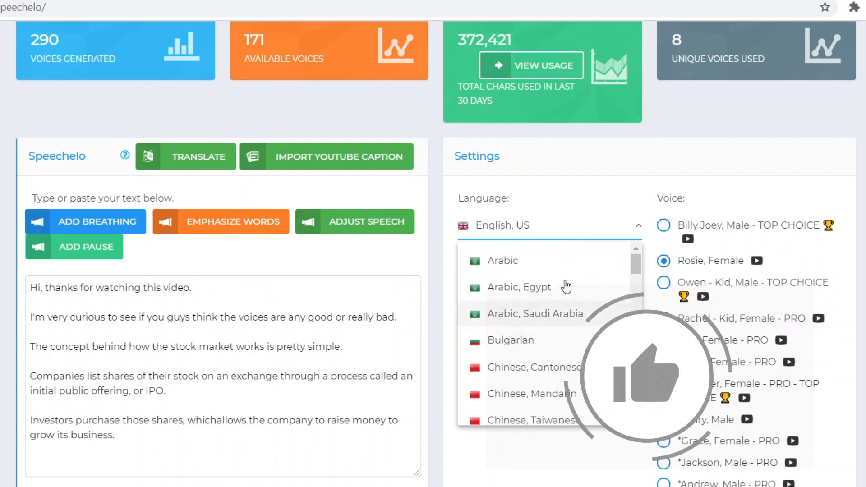
{"action": "scroll", "scroll_direction": "down", "scroll_amount": 3}
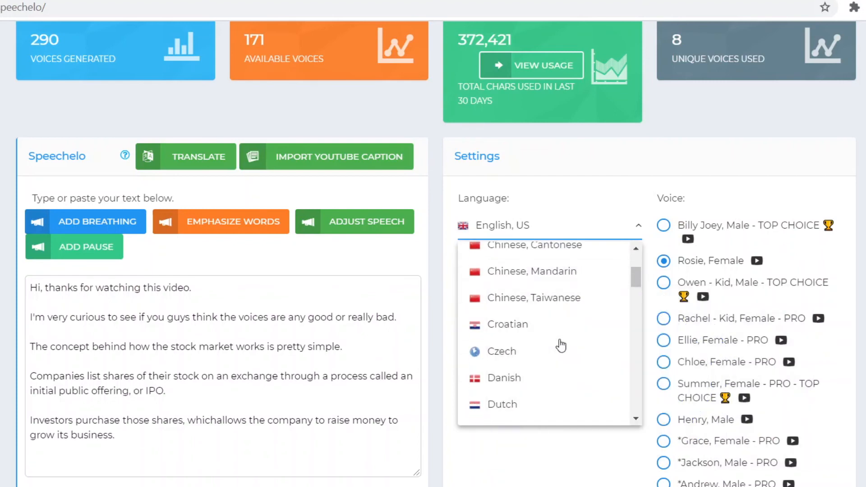
{"action": "scroll", "scroll_direction": "down", "scroll_amount": 3}
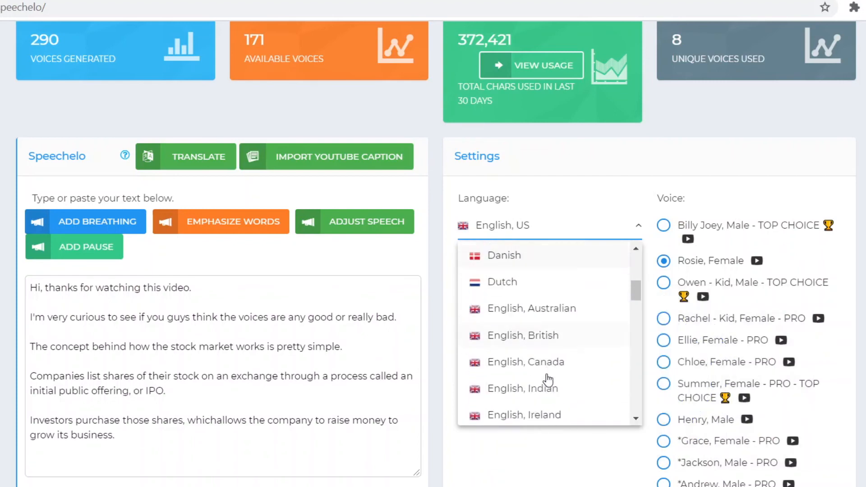
{"action": "mouse_move", "coordinate": [547, 316]}
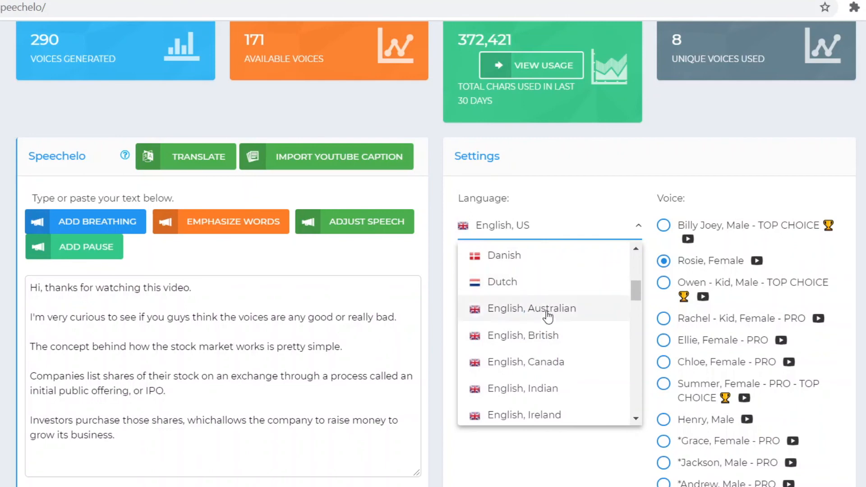
{"action": "scroll", "scroll_direction": "down", "scroll_amount": 3}
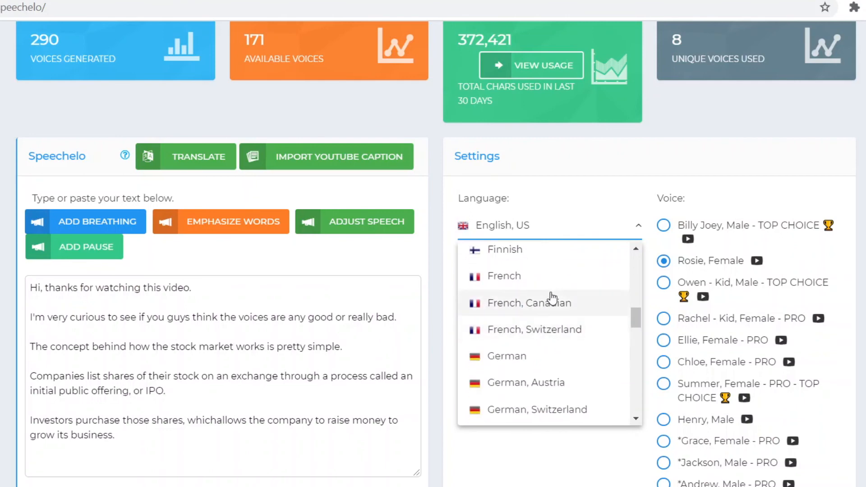
{"action": "scroll", "scroll_direction": "down", "scroll_amount": 3}
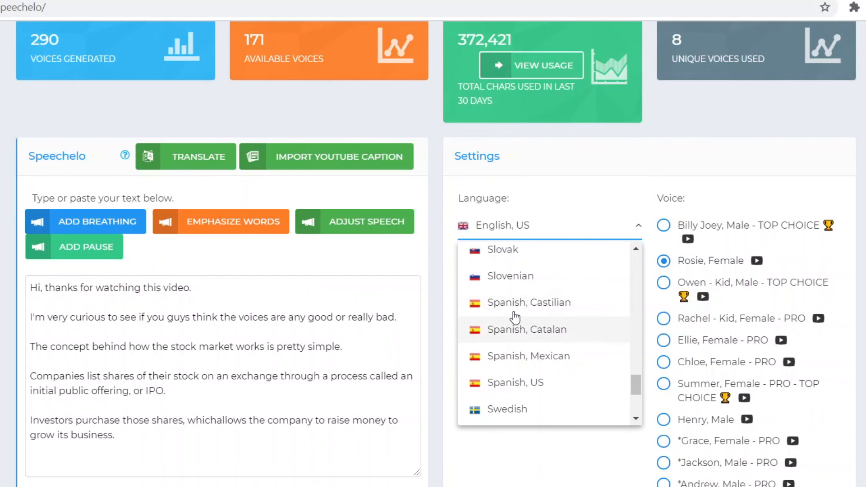
{"action": "mouse_move", "coordinate": [539, 258]}
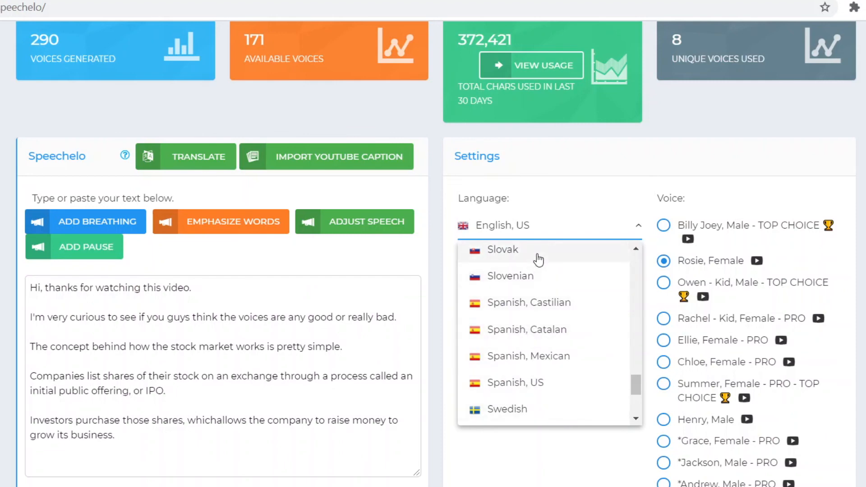
{"action": "mouse_move", "coordinate": [522, 281]}
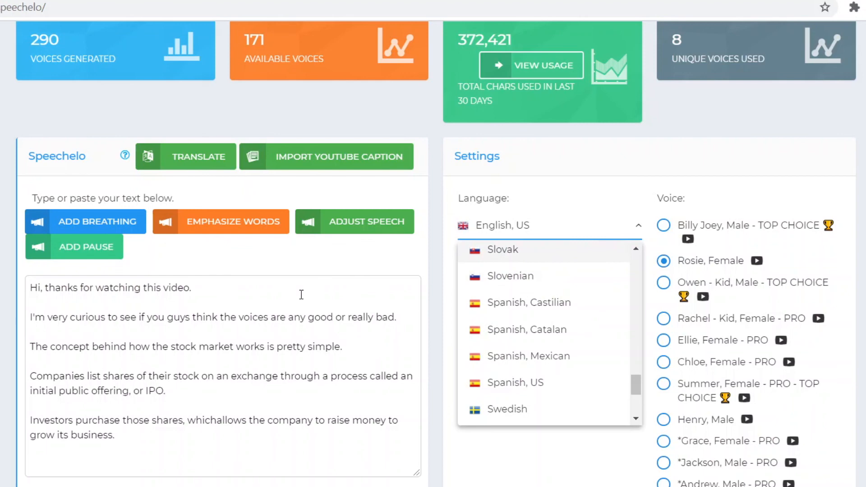
{"action": "mouse_move", "coordinate": [800, 341]}
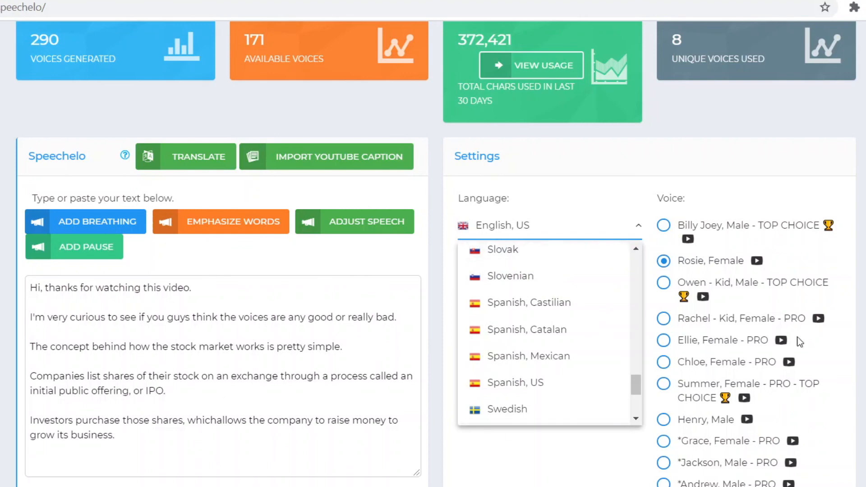
Close the language list with English, US kept, and choose the Andrew, Male - PRO voice
{"action": "left_click", "coordinate": [549, 224]}
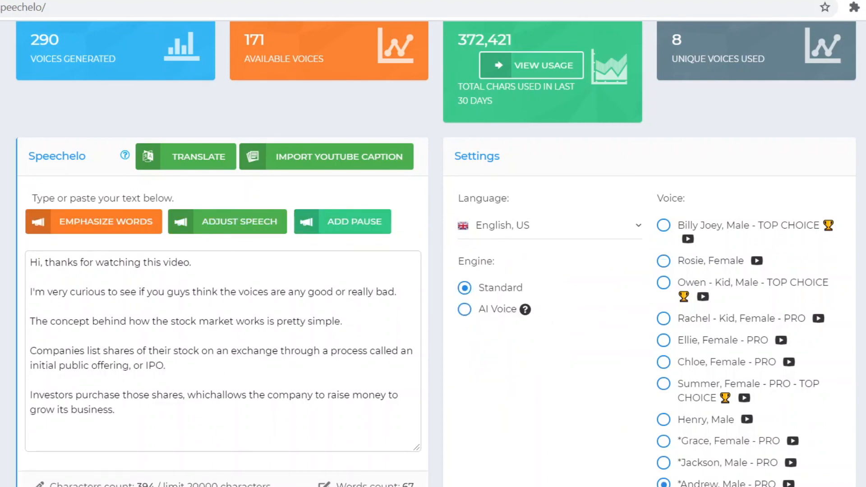
{"action": "scroll", "scroll_direction": "down", "scroll_amount": 3}
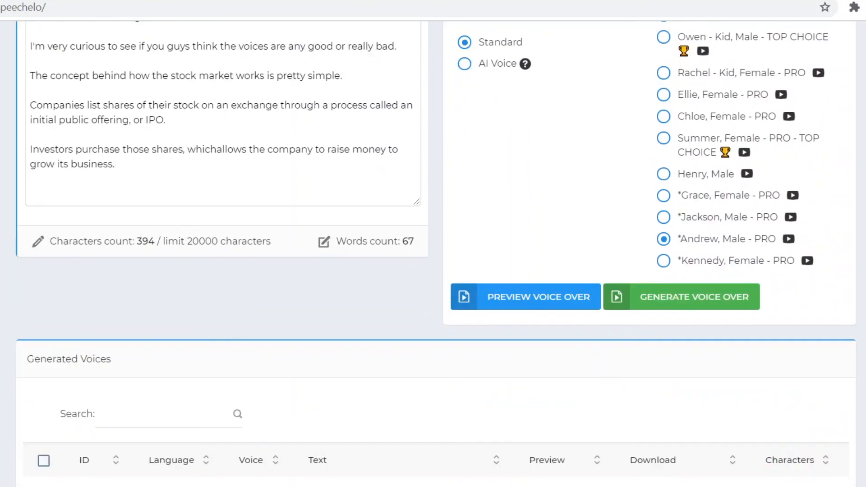
{"action": "mouse_move", "coordinate": [561, 473]}
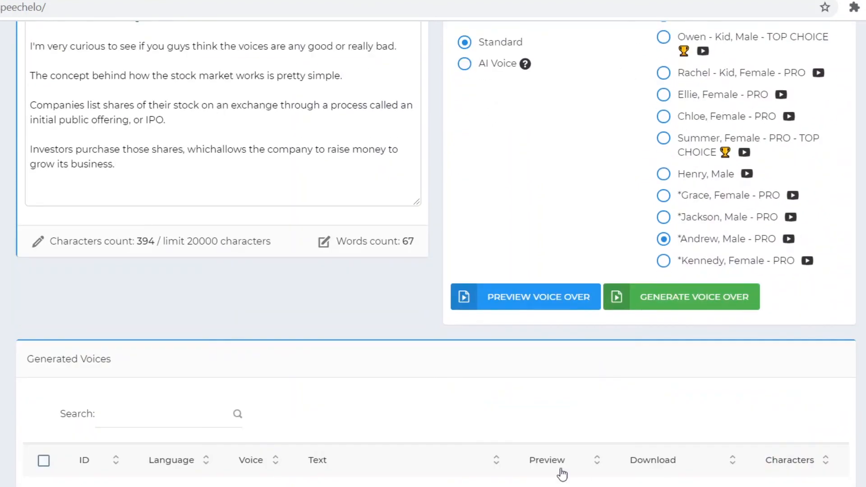
{"action": "scroll", "scroll_direction": "up", "scroll_amount": 3}
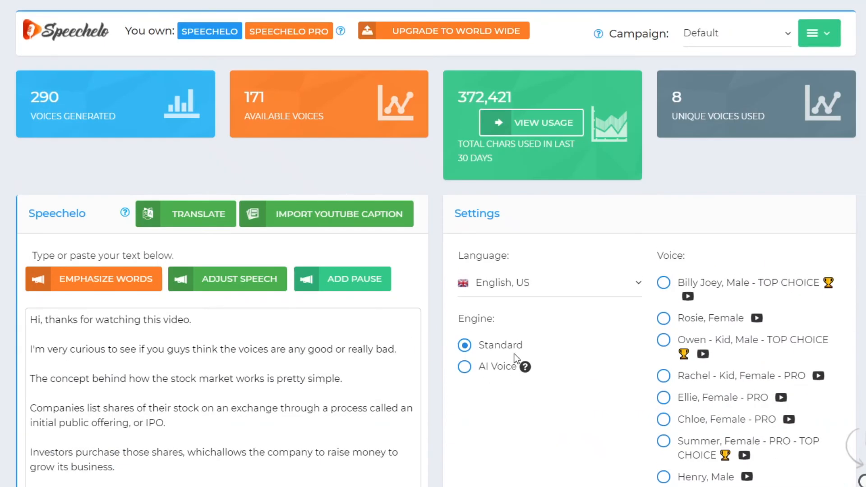